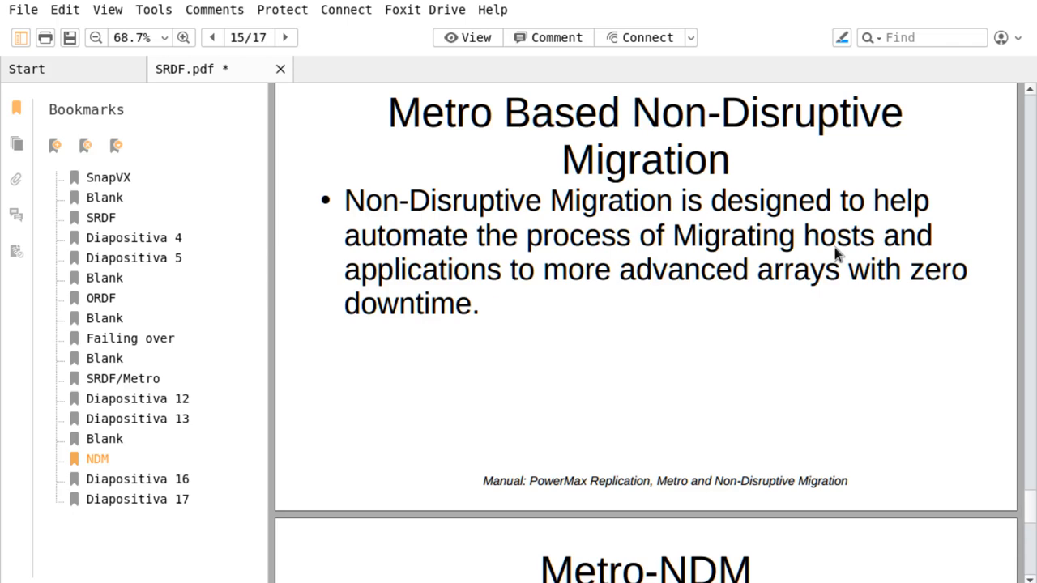
- Scroll SRDF.pdf through the Metro-NDM pages to the migration workflow diagram on page 17
{"action": "scroll", "scroll_direction": "down", "scroll_amount": 3}
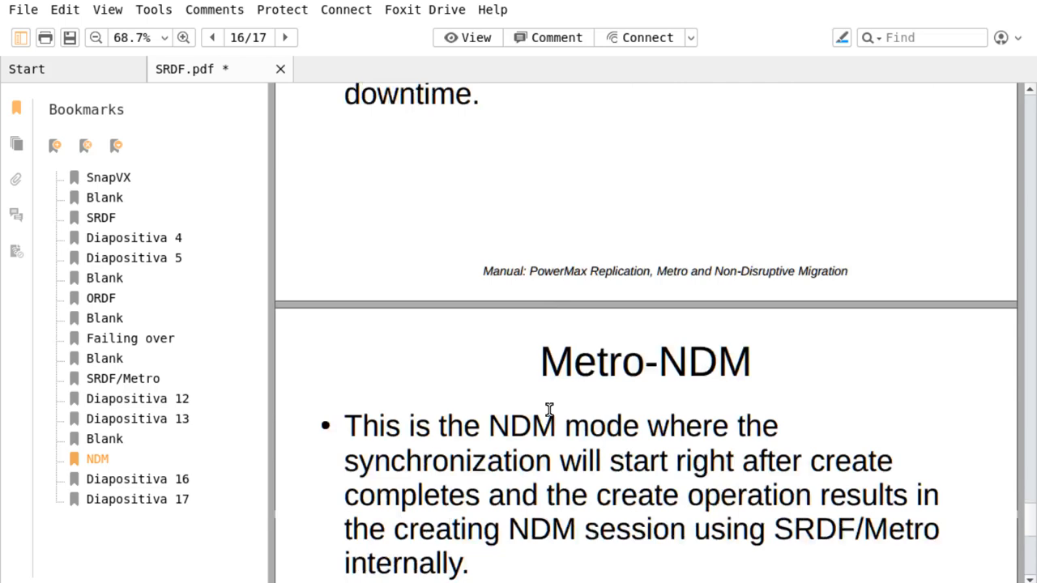
{"action": "scroll", "scroll_direction": "down", "scroll_amount": 3}
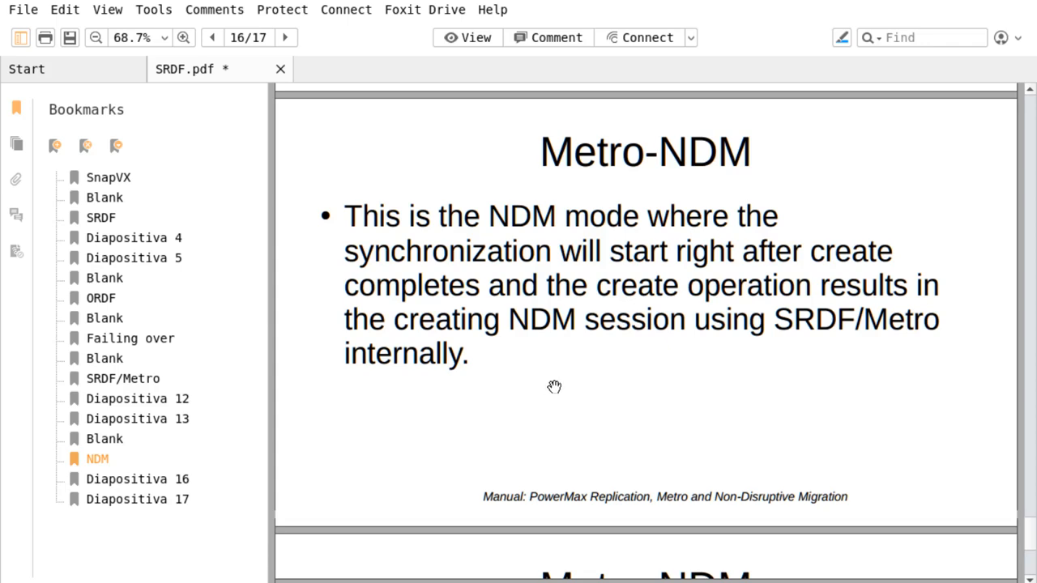
{"action": "scroll", "scroll_direction": "down", "scroll_amount": 3}
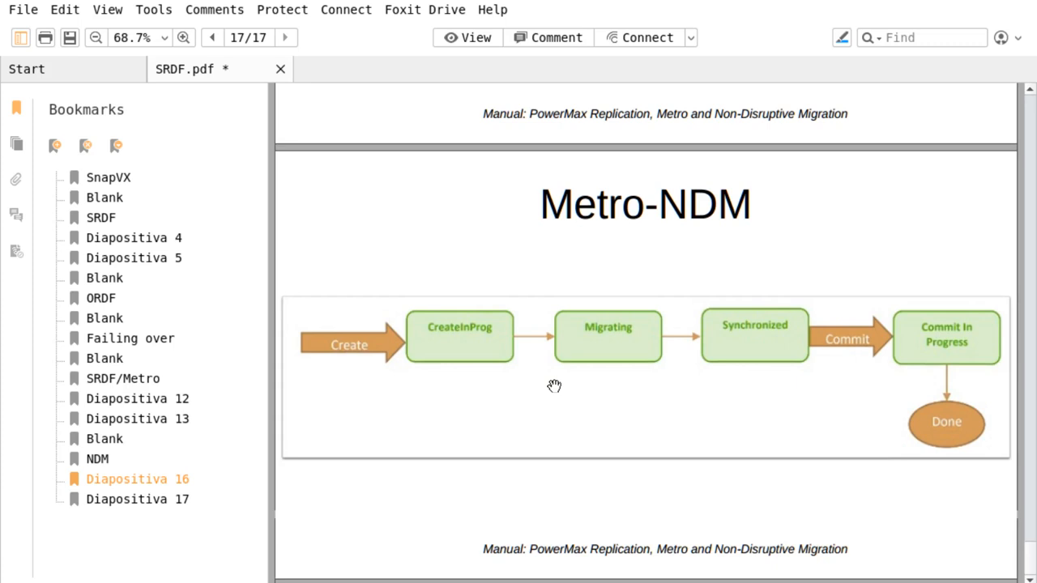
{"action": "mouse_move", "coordinate": [432, 427]}
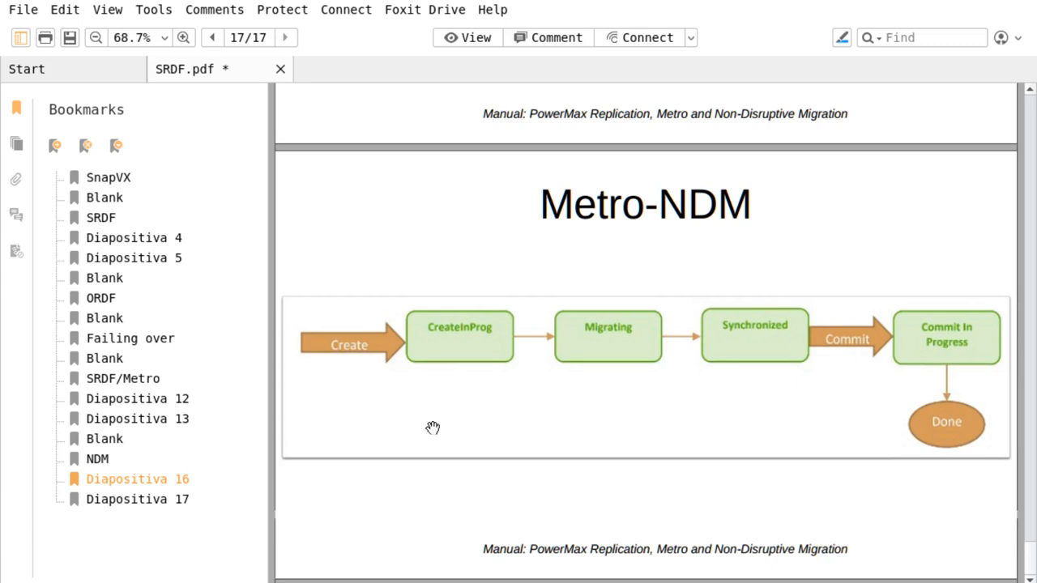
{"action": "mouse_move", "coordinate": [433, 337]}
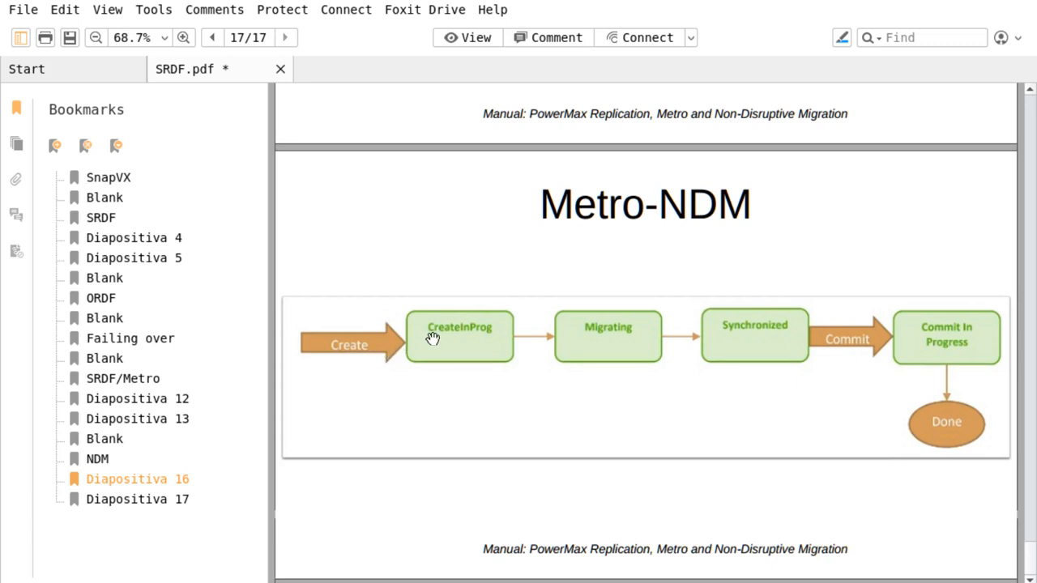
{"action": "mouse_move", "coordinate": [461, 323]}
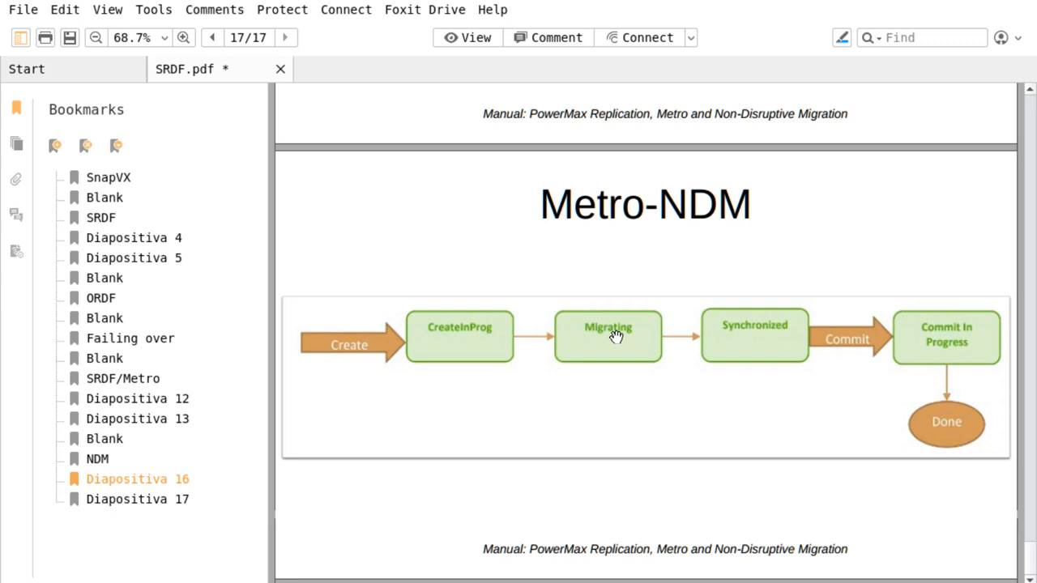
{"action": "mouse_move", "coordinate": [769, 309]}
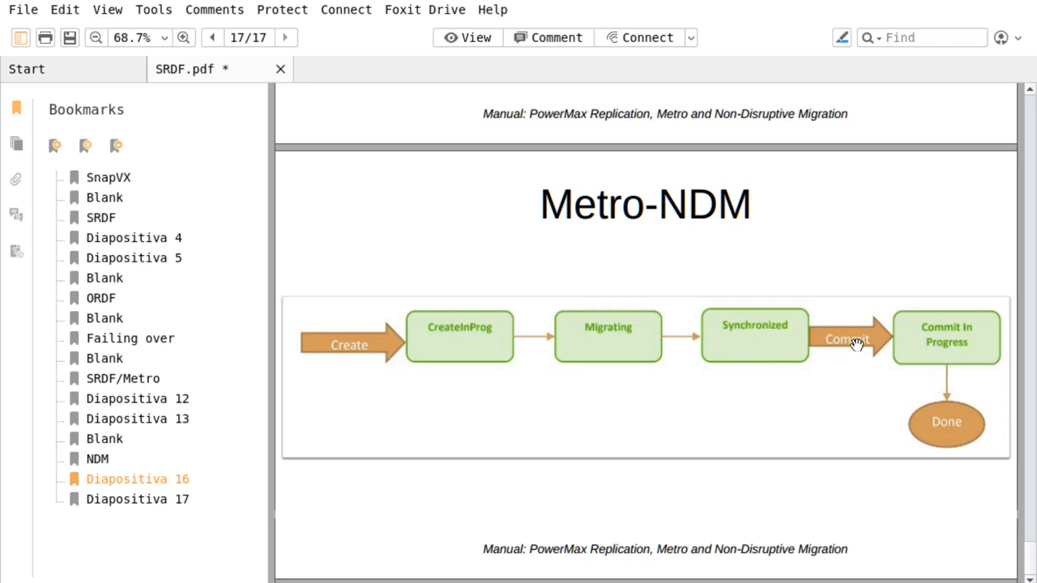
{"action": "mouse_move", "coordinate": [940, 433]}
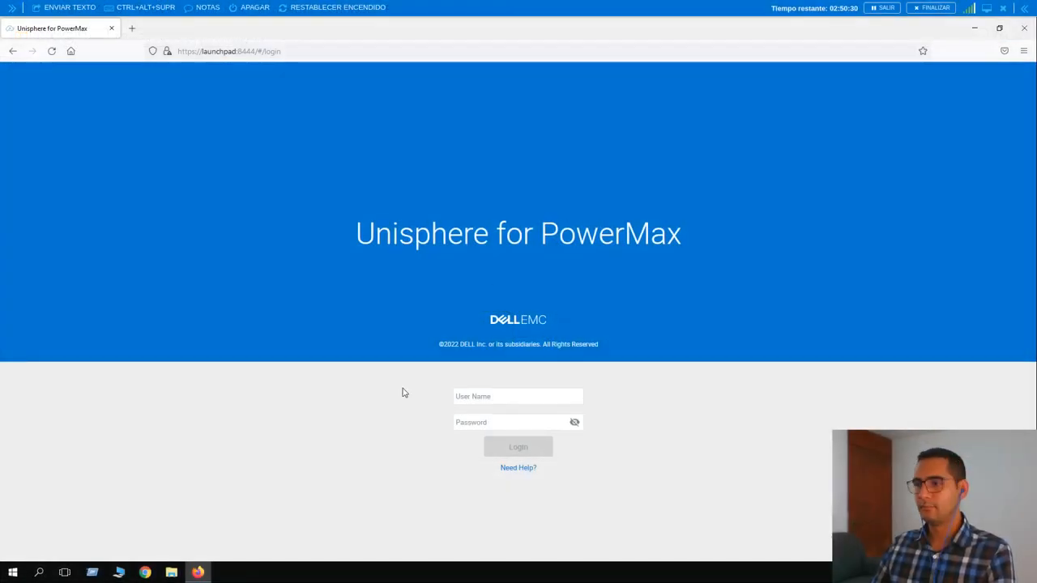
- Log in to Unisphere for PowerMax to reach the five-system Overview dashboard
{"action": "left_click", "coordinate": [517, 397]}
{"action": "type", "text": "smc"}
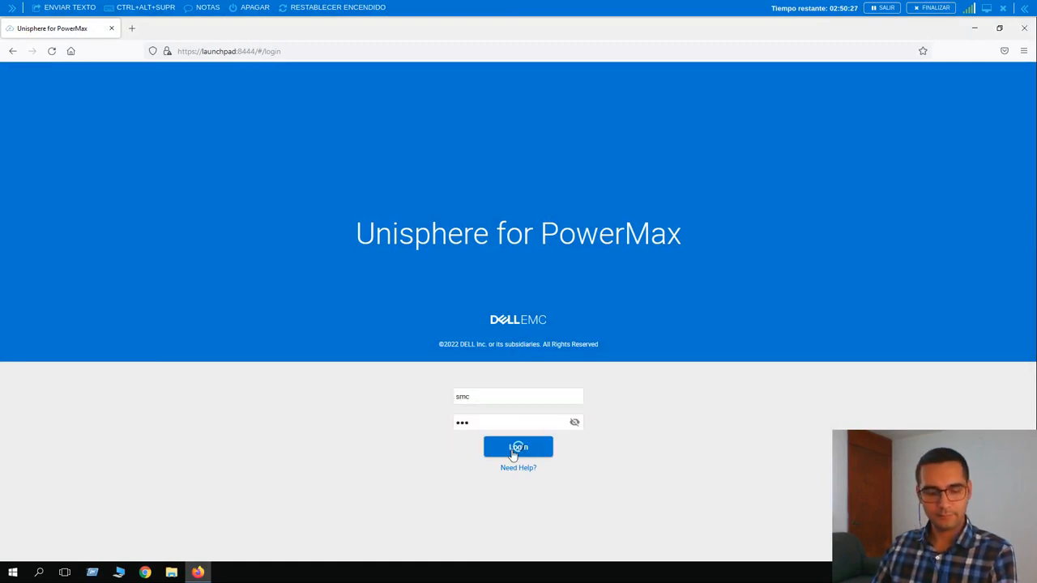
{"action": "left_click", "coordinate": [517, 446]}
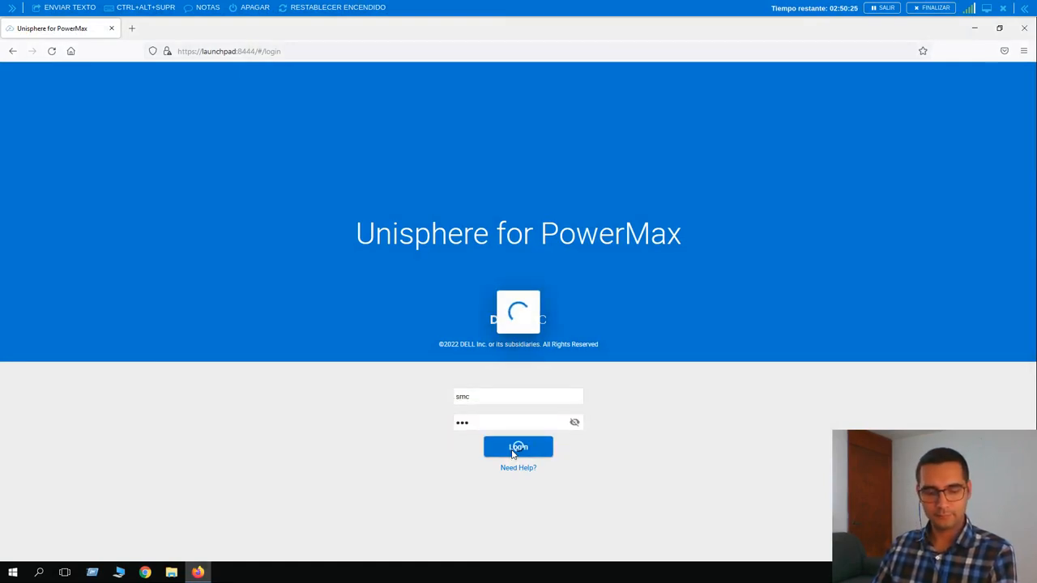
{"action": "left_click", "coordinate": [517, 446]}
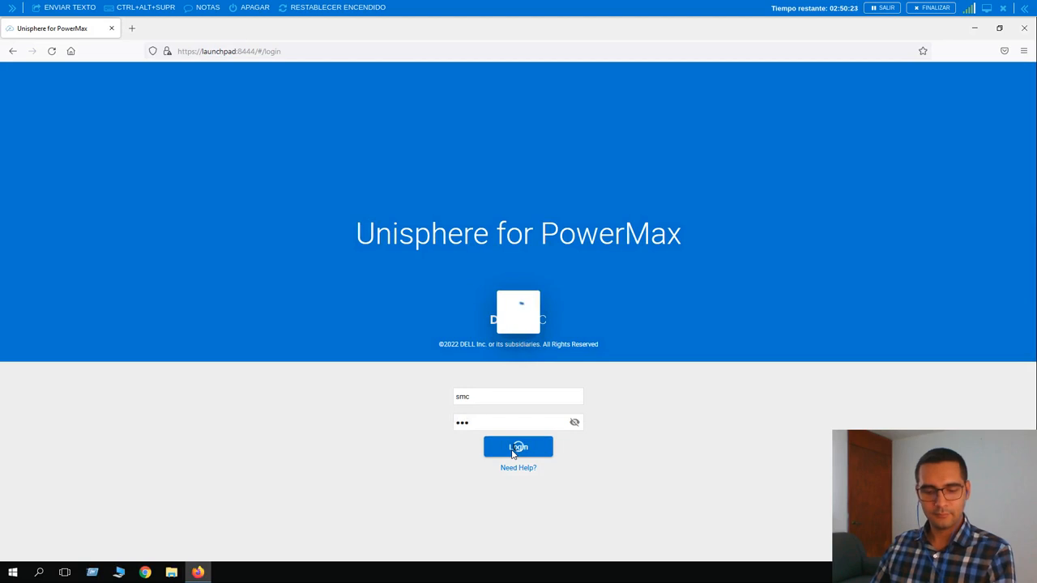
{"action": "left_click", "coordinate": [518, 446]}
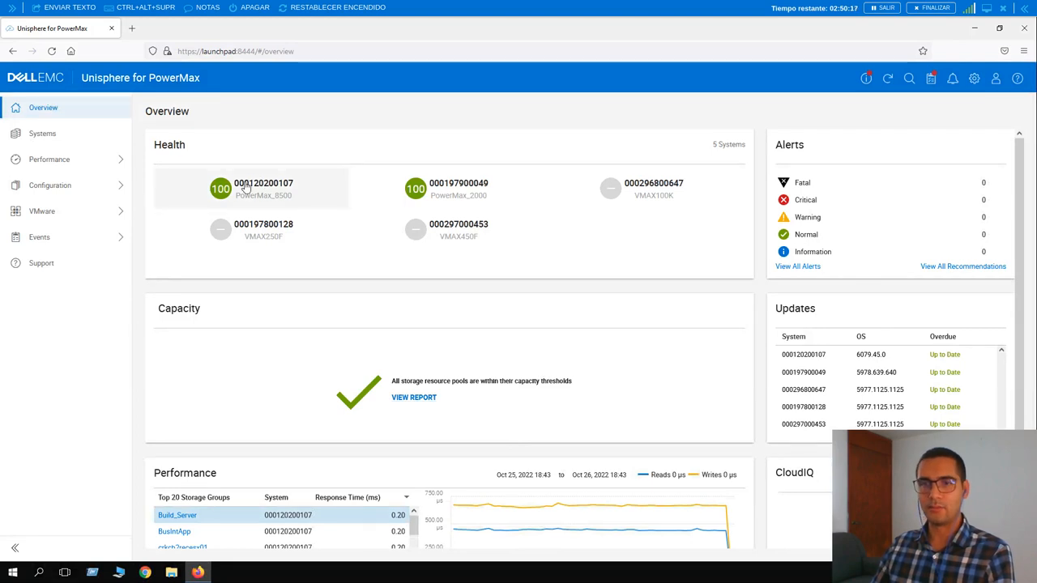
{"action": "left_click", "coordinate": [262, 187]}
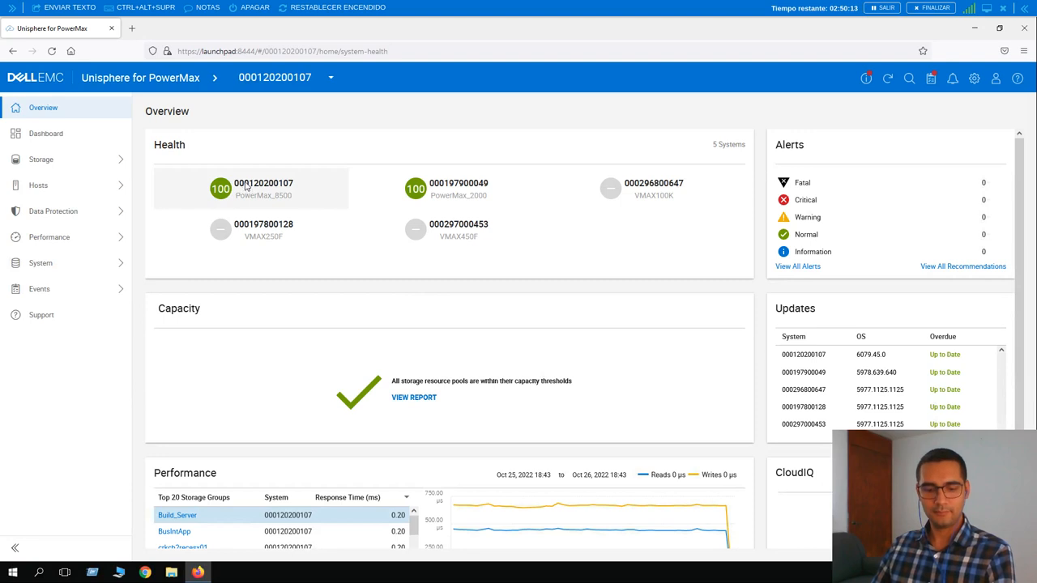
{"action": "left_click", "coordinate": [45, 133]}
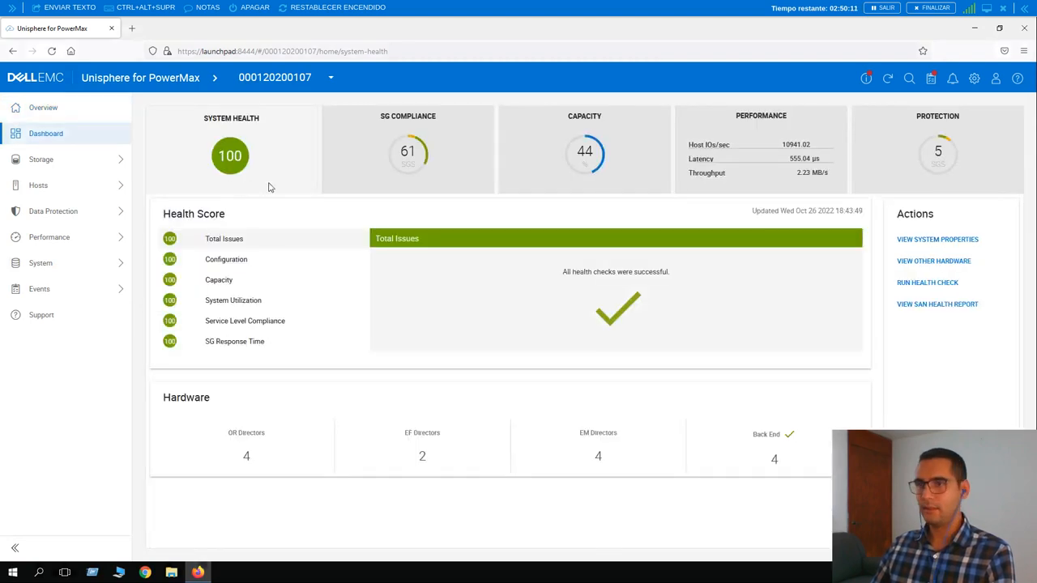
{"action": "left_click", "coordinate": [41, 159]}
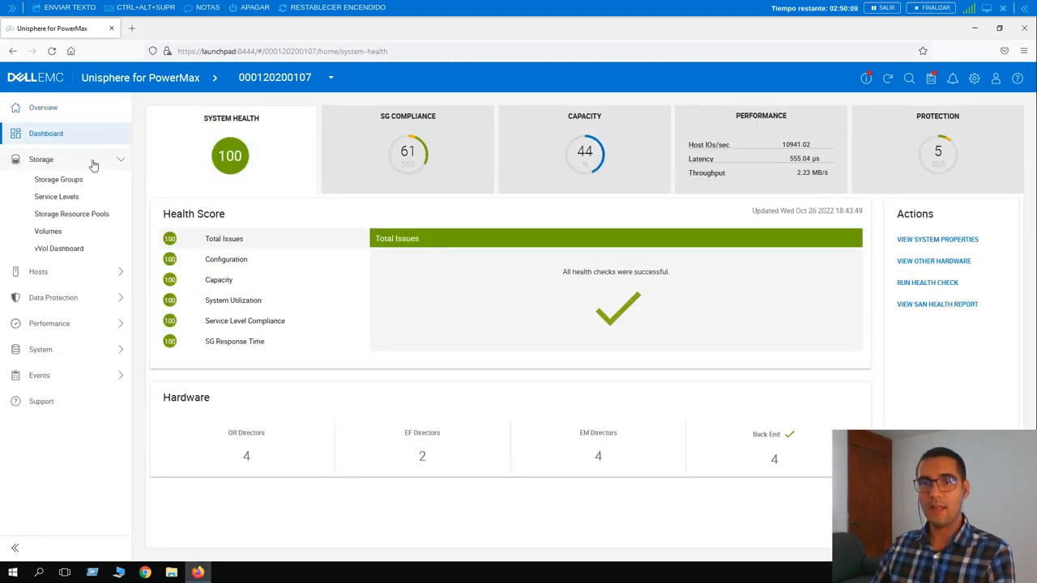
{"action": "left_click", "coordinate": [58, 179]}
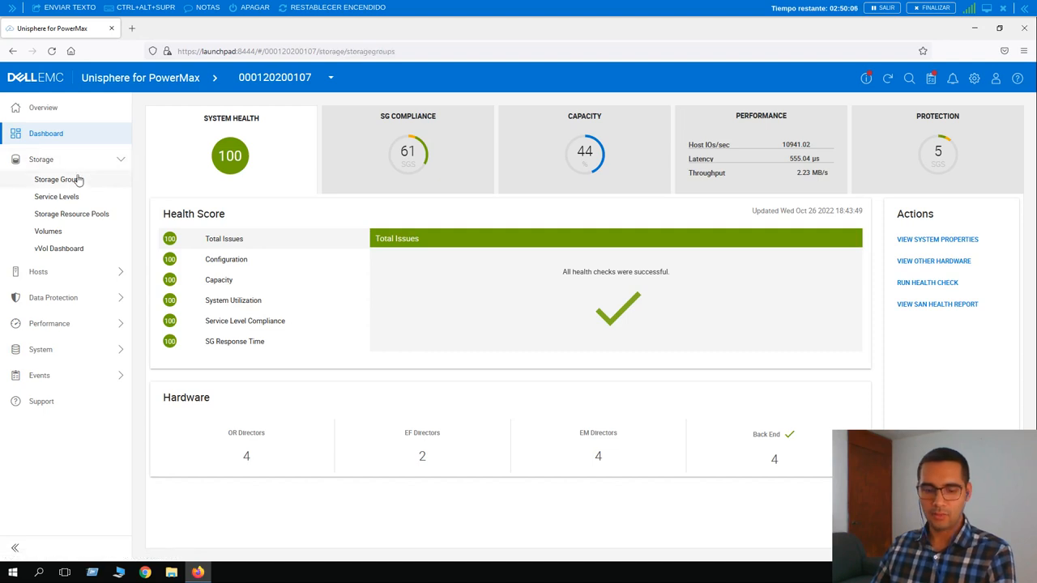
- Filter storage groups by 'vm' and select VM_datastores (Platinum, 4096 GB, 8 volumes)
{"action": "left_click", "coordinate": [59, 179]}
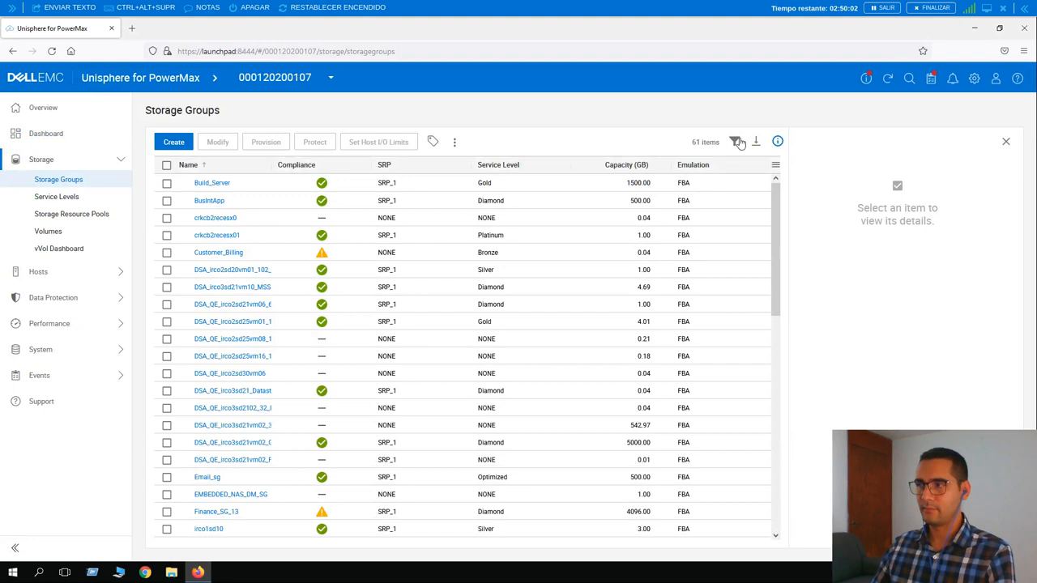
{"action": "left_click", "coordinate": [734, 140]}
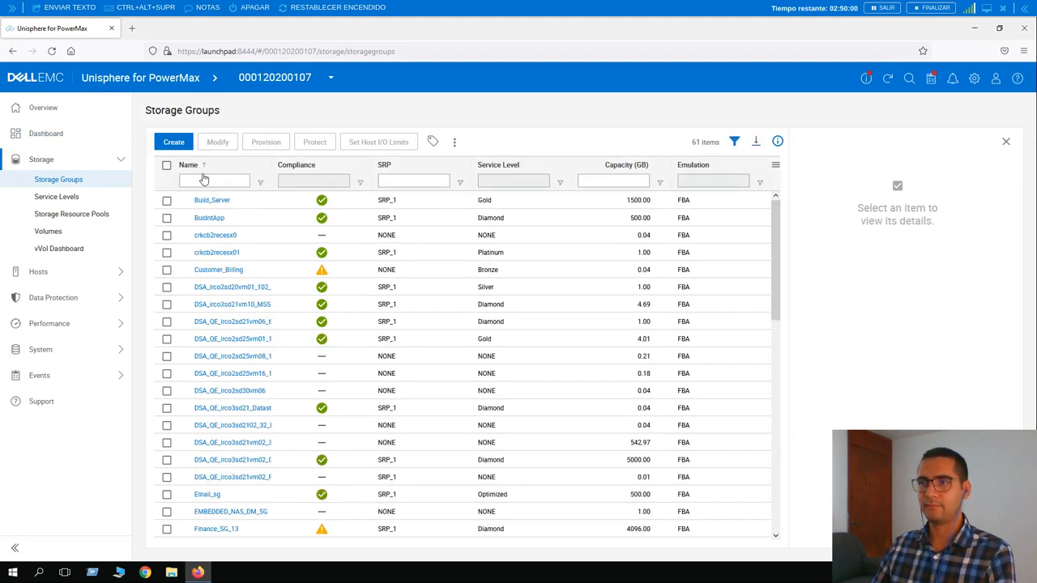
{"action": "type", "text": "vm_data"}
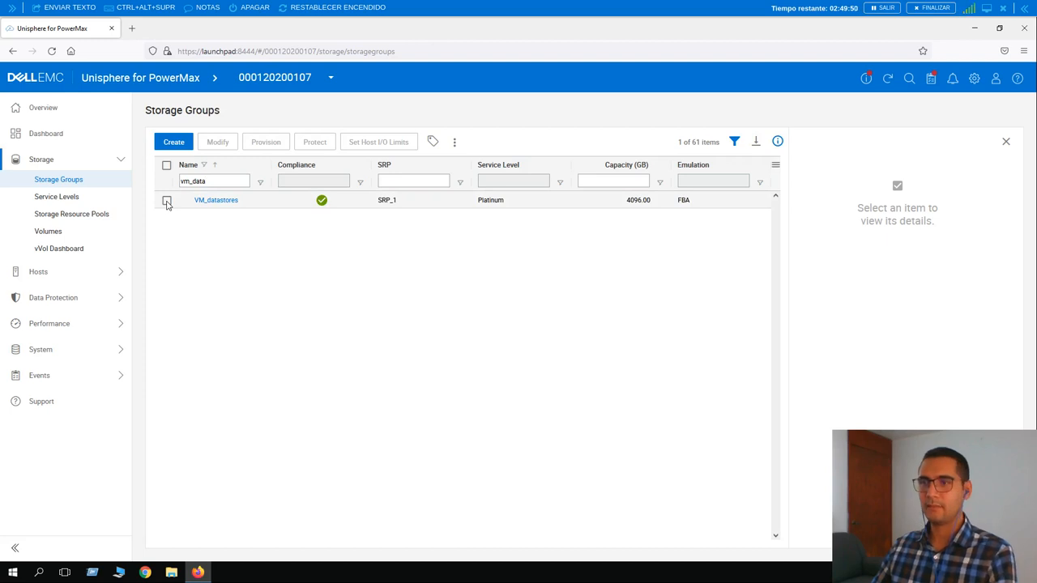
{"action": "left_click", "coordinate": [166, 200]}
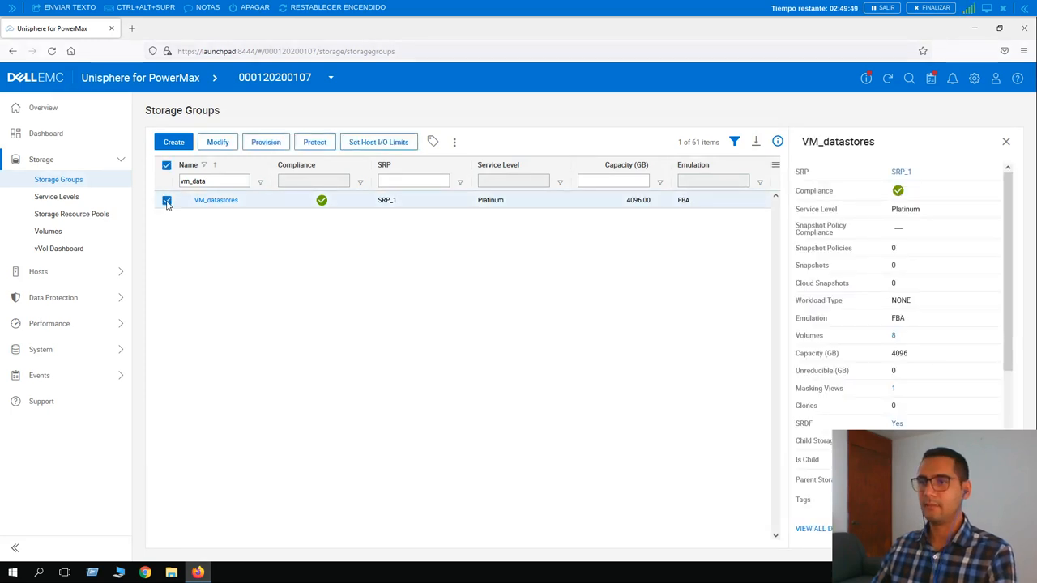
{"action": "mouse_move", "coordinate": [455, 146]}
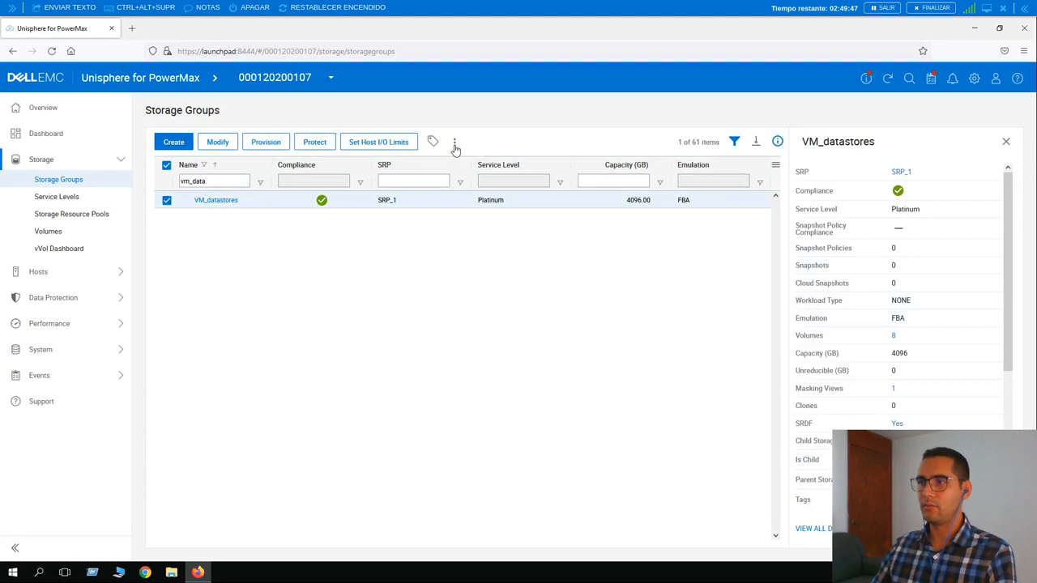
{"action": "left_click", "coordinate": [454, 142]}
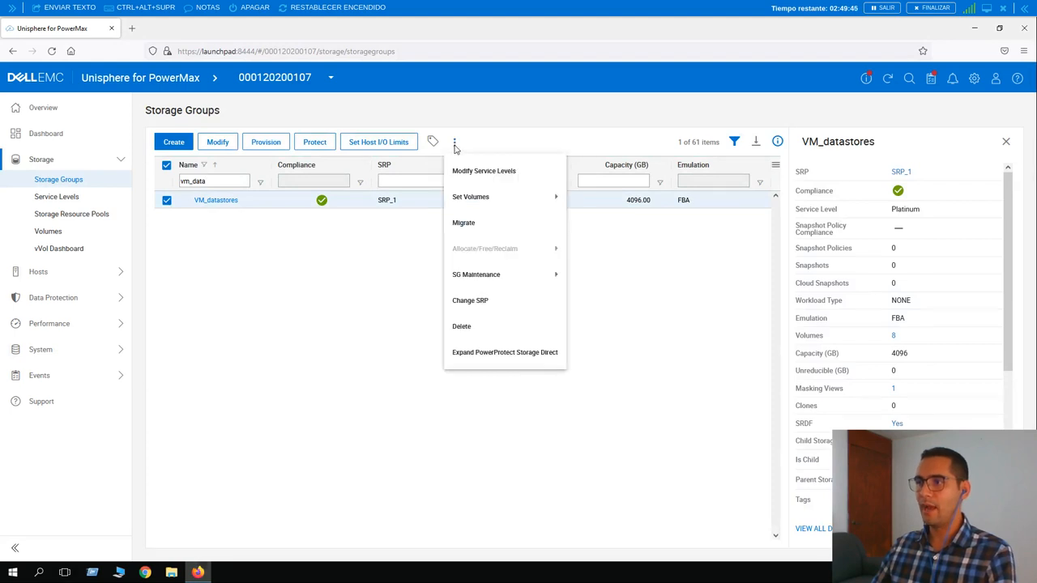
{"action": "mouse_move", "coordinate": [464, 225]}
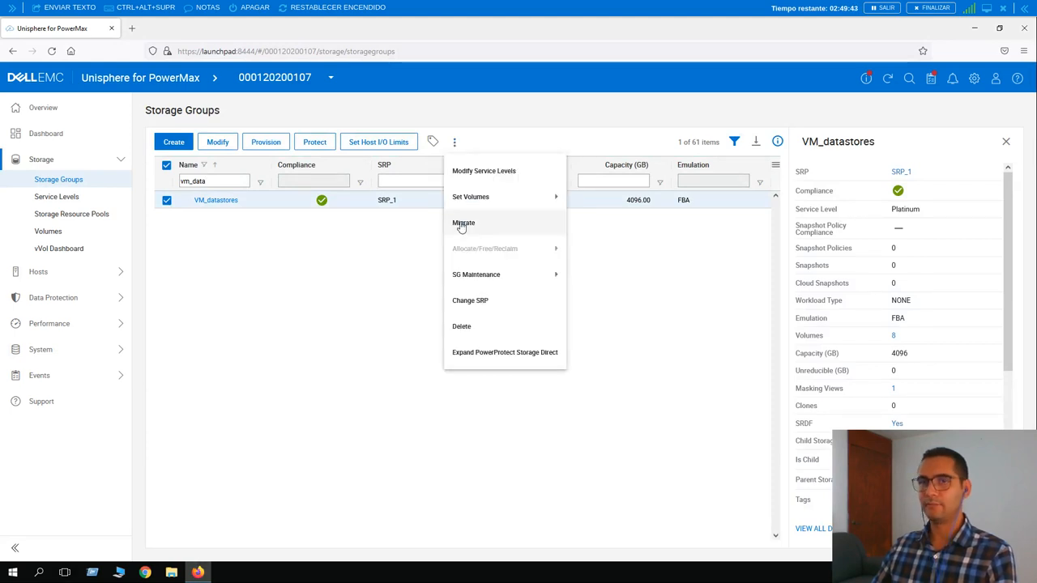
{"action": "left_click", "coordinate": [462, 223]}
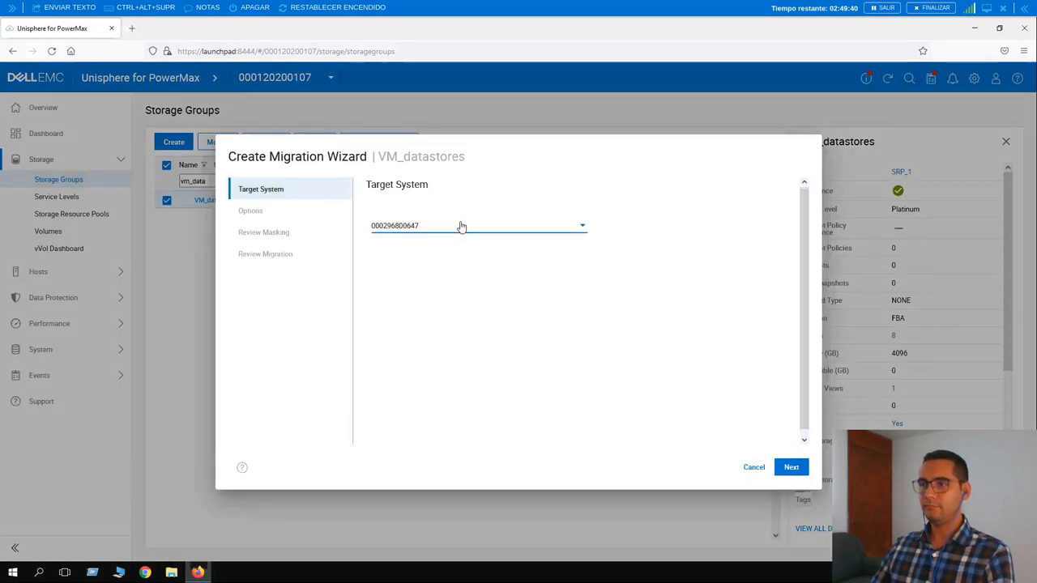
{"action": "mouse_move", "coordinate": [409, 248]}
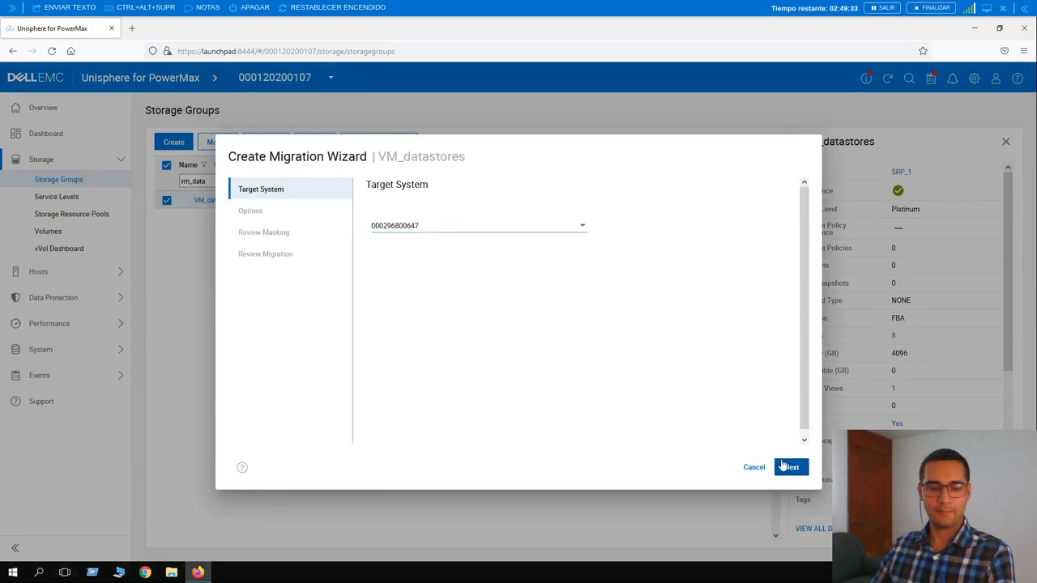
{"action": "left_click", "coordinate": [791, 467]}
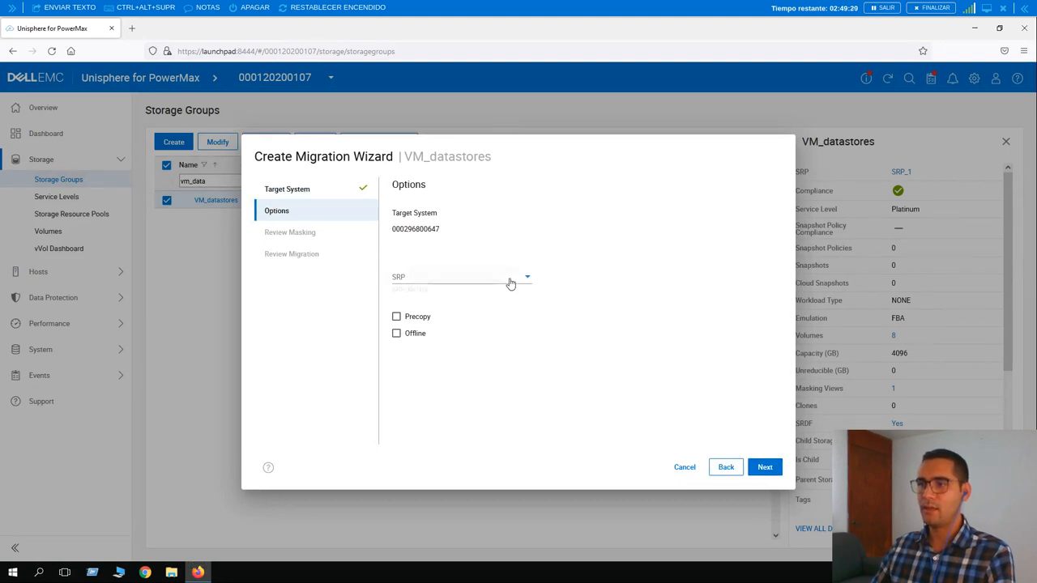
- Choose SRP_1 as the target storage resource pool
{"action": "left_click", "coordinate": [526, 277]}
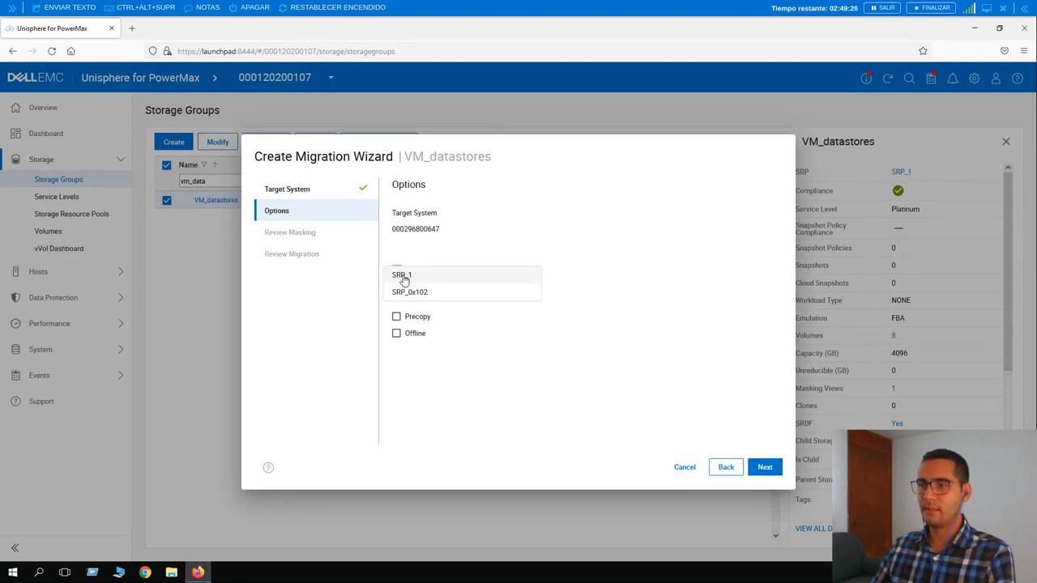
{"action": "left_click", "coordinate": [402, 275]}
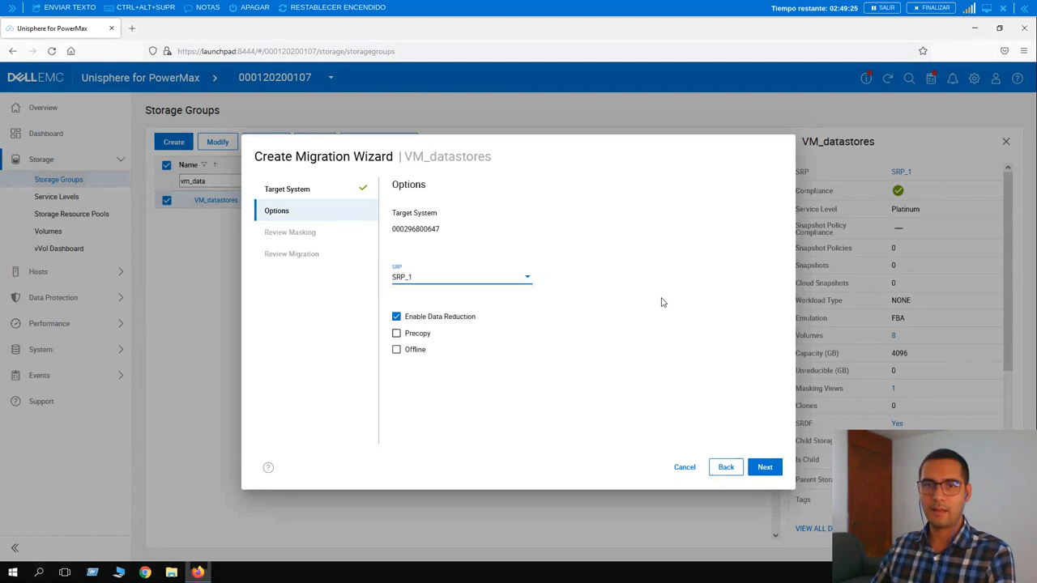
{"action": "mouse_move", "coordinate": [570, 287]}
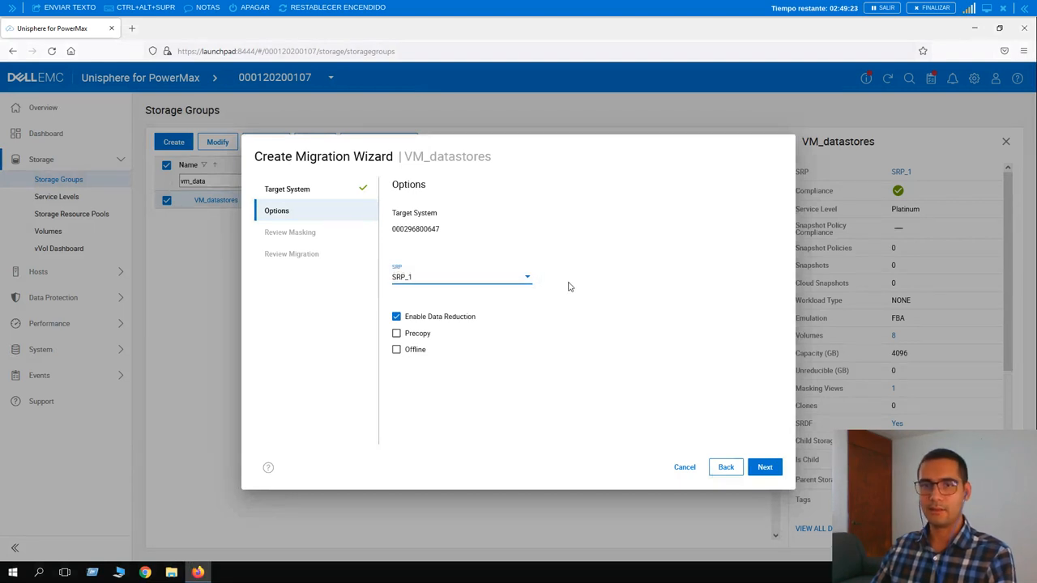
{"action": "mouse_move", "coordinate": [568, 302]}
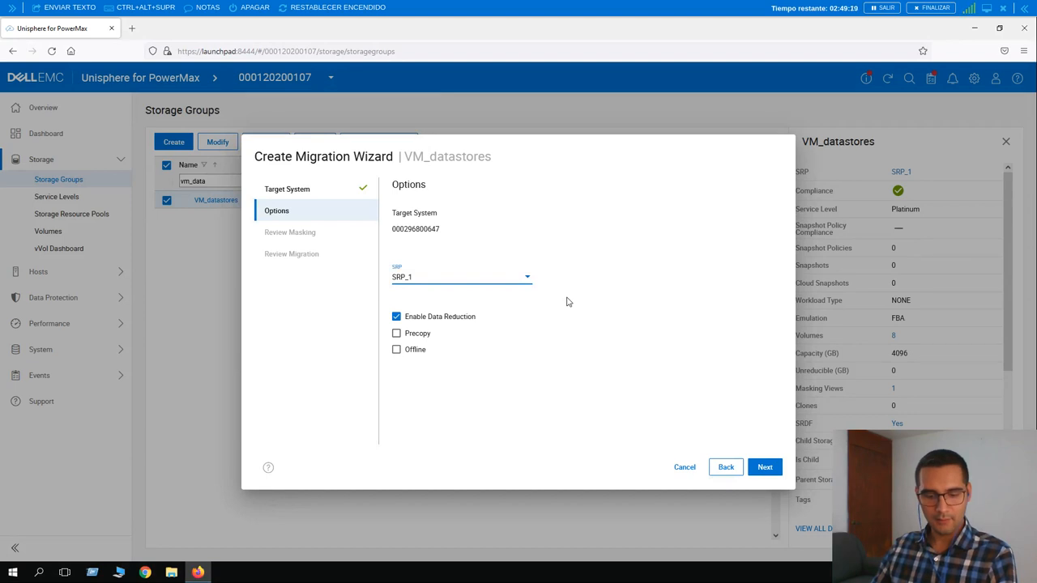
{"action": "mouse_move", "coordinate": [502, 314]}
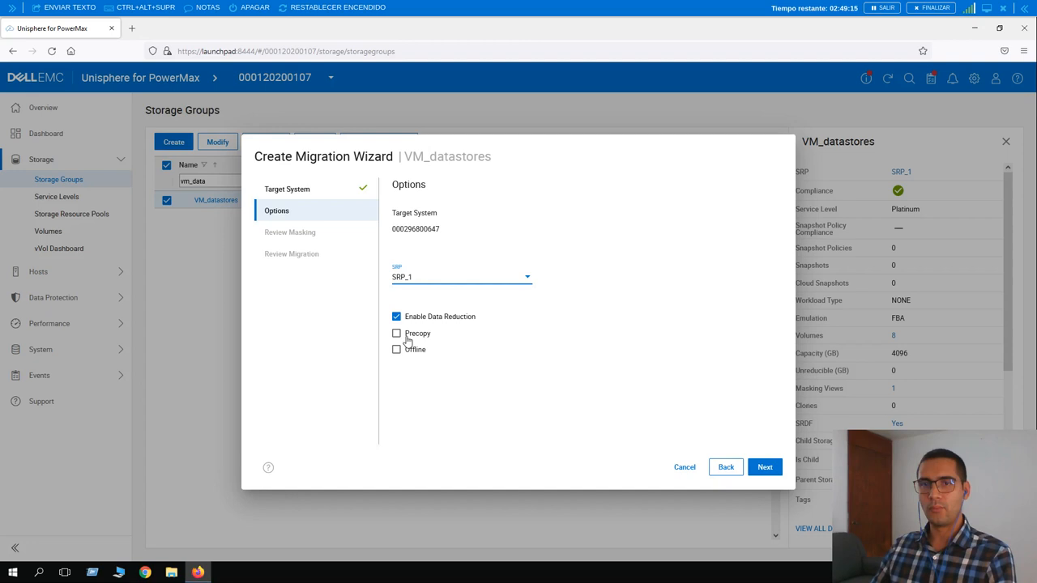
{"action": "mouse_move", "coordinate": [416, 357]}
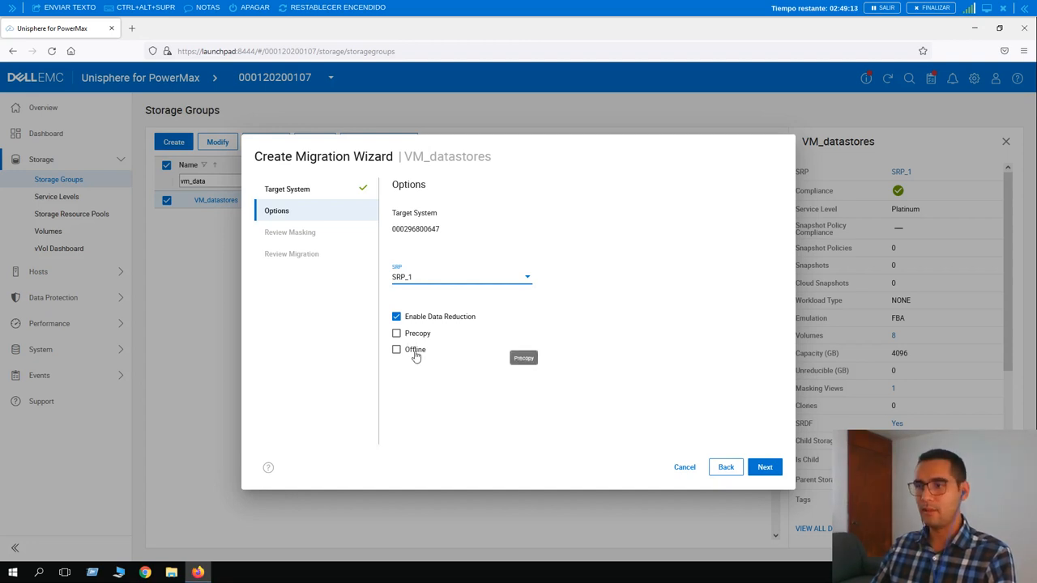
{"action": "mouse_move", "coordinate": [464, 317]}
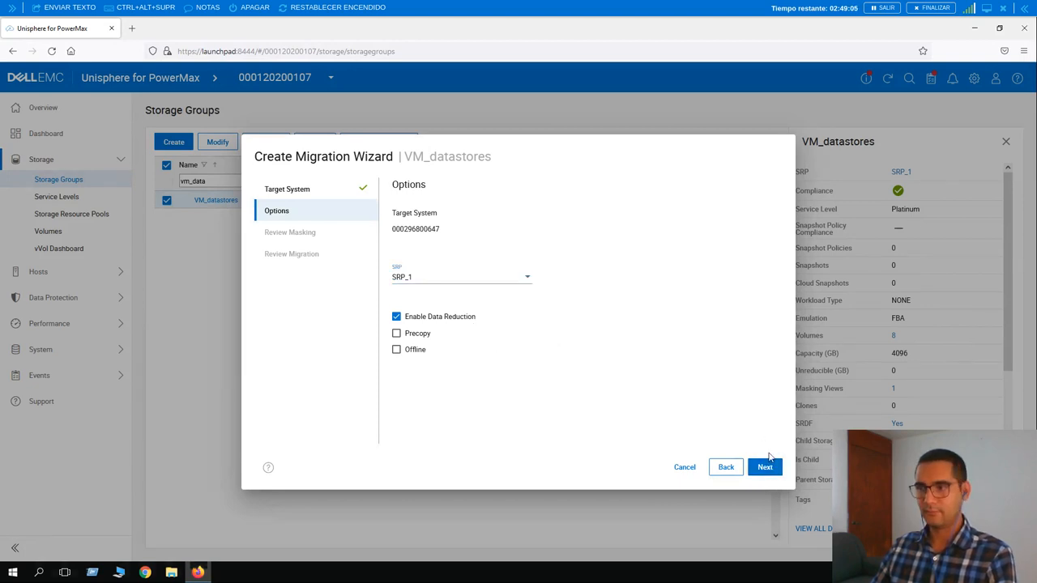
- Advance to Review Masking showing 0_Mig_SG, 0_Mig_SG_MV, 0_Mig_SG_PG and 0_Mig_IG
{"action": "left_click", "coordinate": [765, 466]}
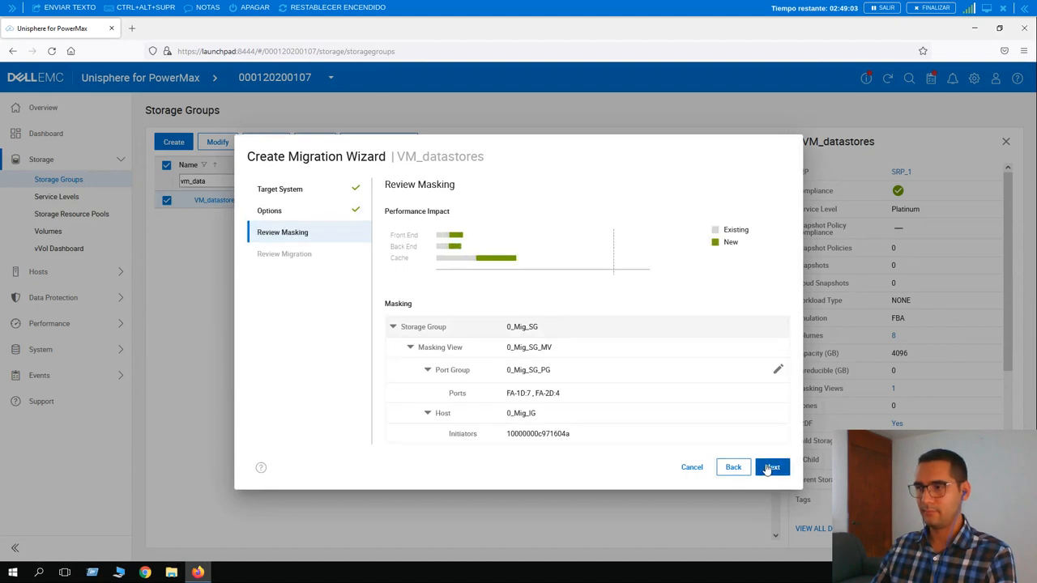
{"action": "mouse_move", "coordinate": [554, 280]}
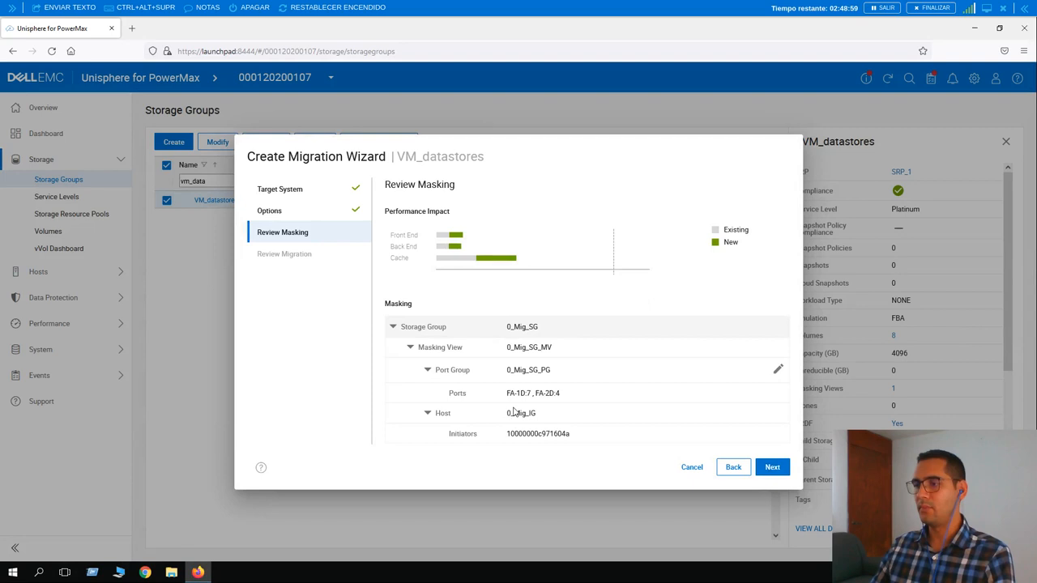
{"action": "mouse_move", "coordinate": [557, 326]}
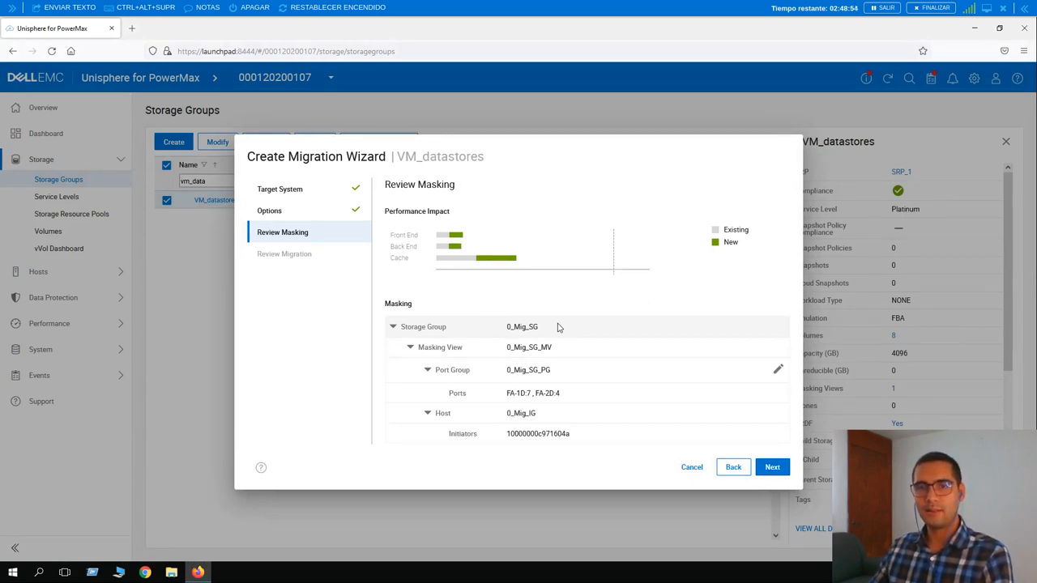
{"action": "mouse_move", "coordinate": [598, 290]}
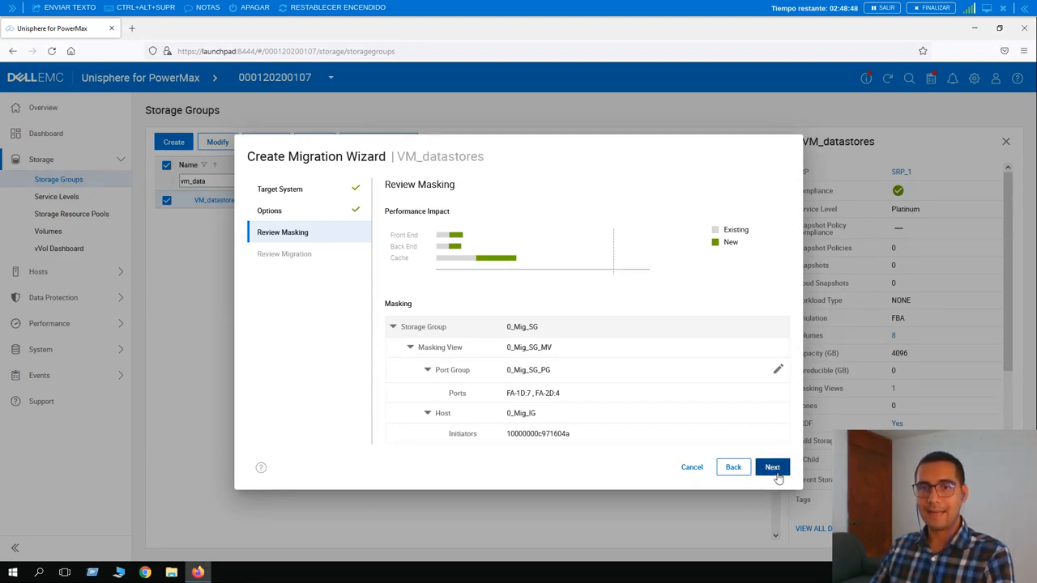
{"action": "left_click", "coordinate": [773, 467]}
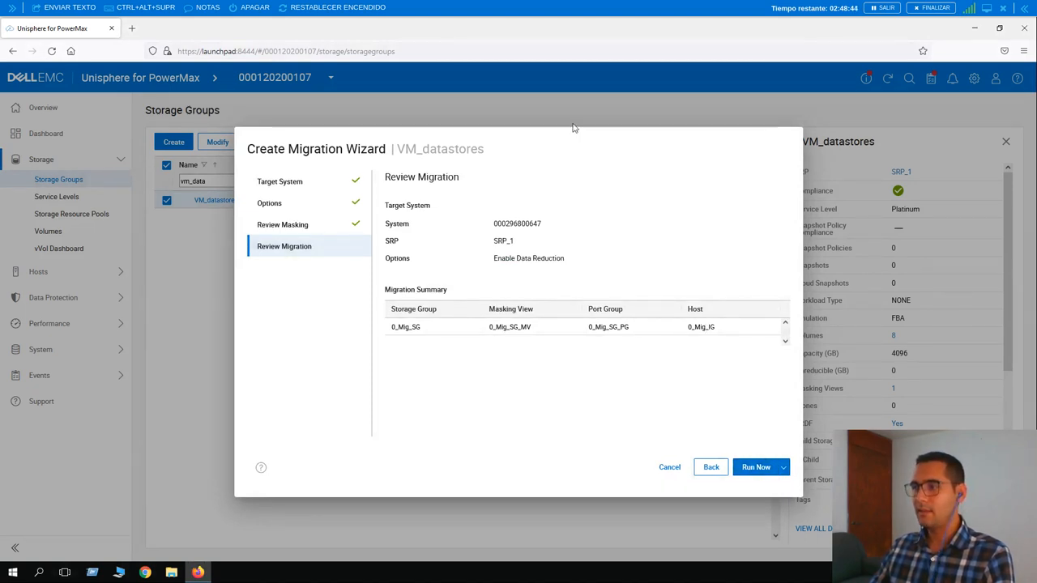
{"action": "mouse_move", "coordinate": [611, 250]}
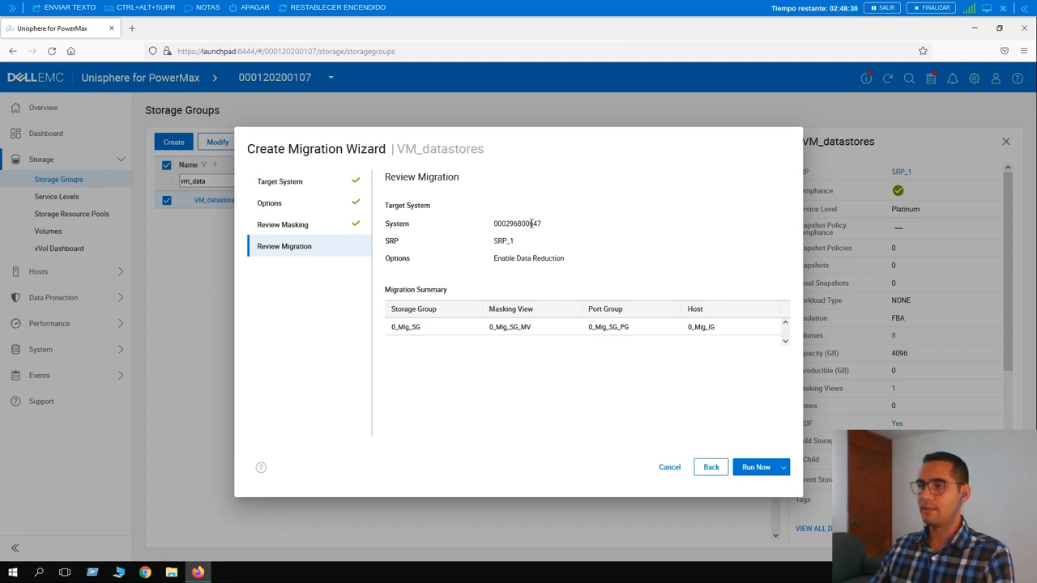
{"action": "mouse_move", "coordinate": [498, 247]}
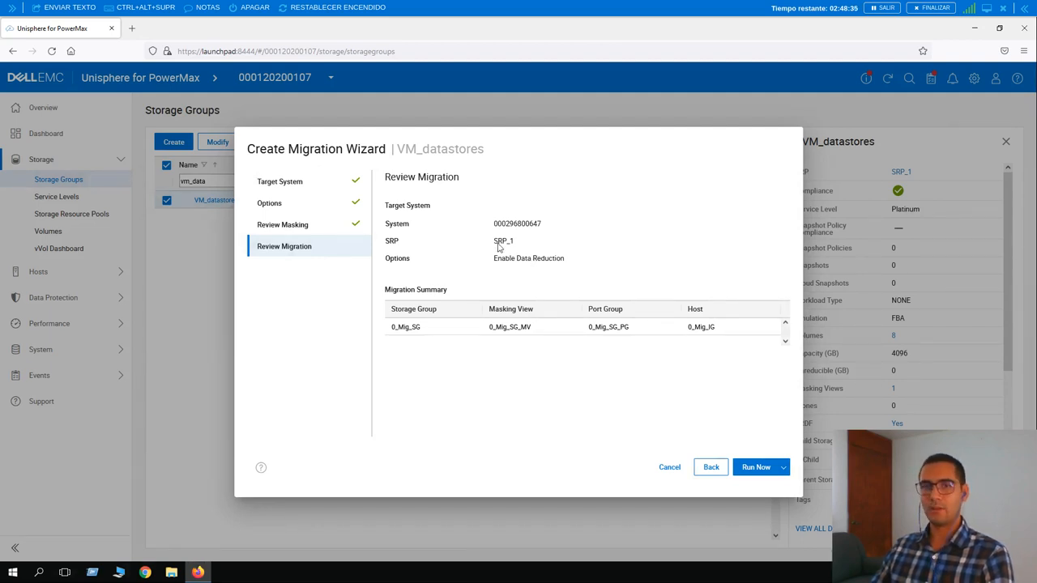
{"action": "mouse_move", "coordinate": [528, 250]}
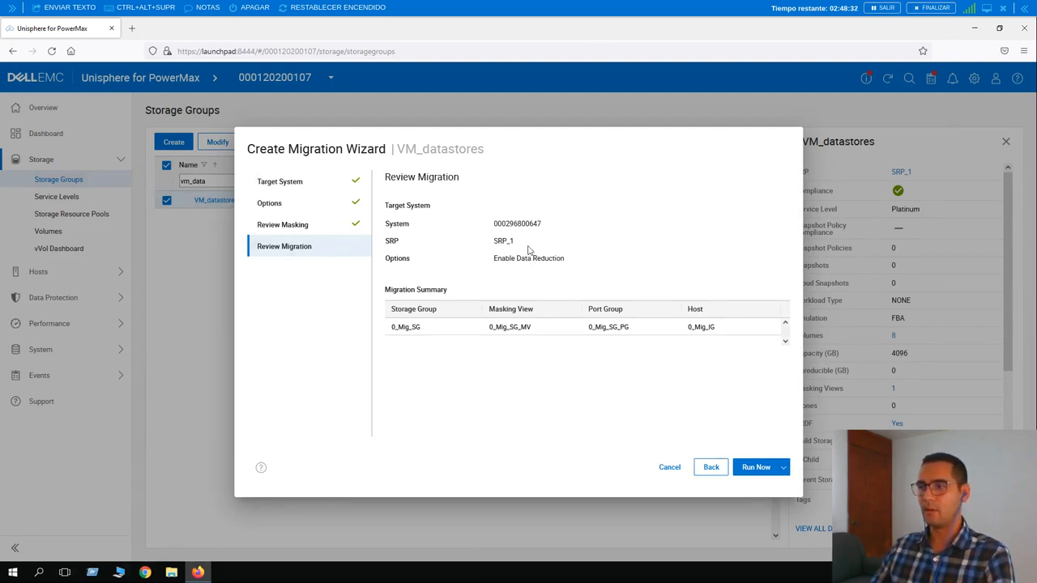
{"action": "mouse_move", "coordinate": [518, 276]}
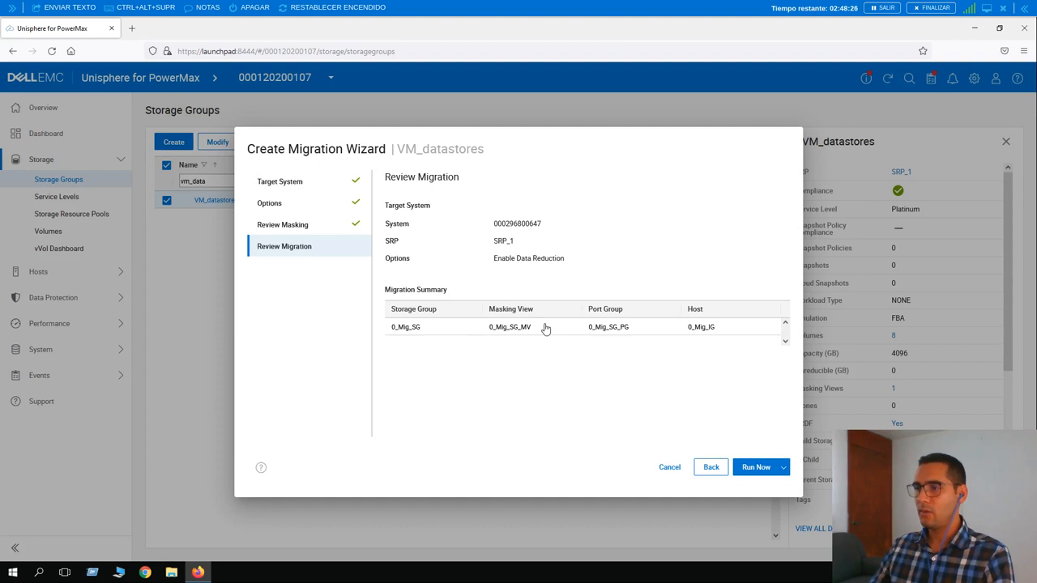
{"action": "mouse_move", "coordinate": [558, 338]}
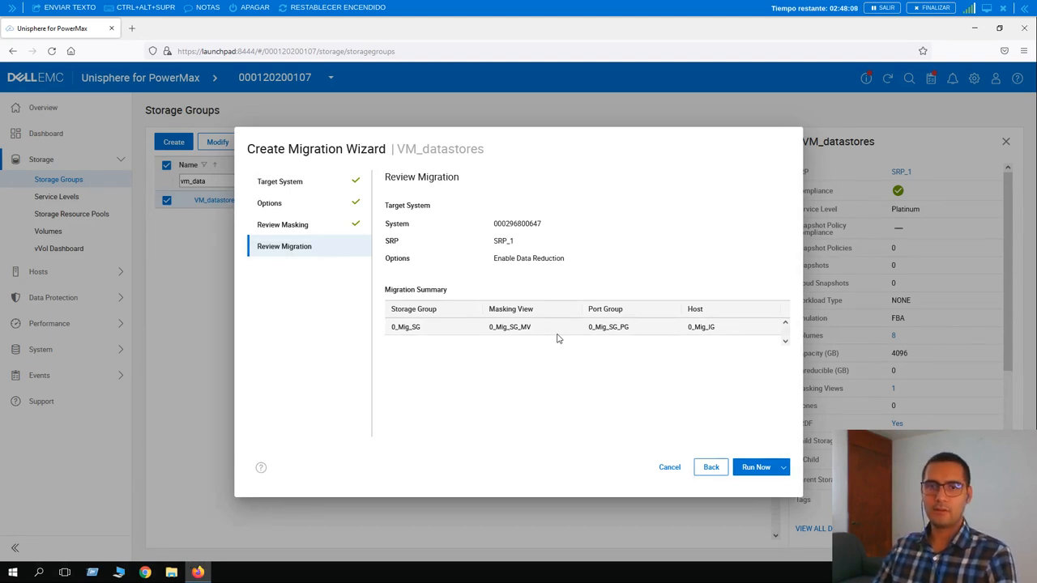
{"action": "mouse_move", "coordinate": [773, 184]}
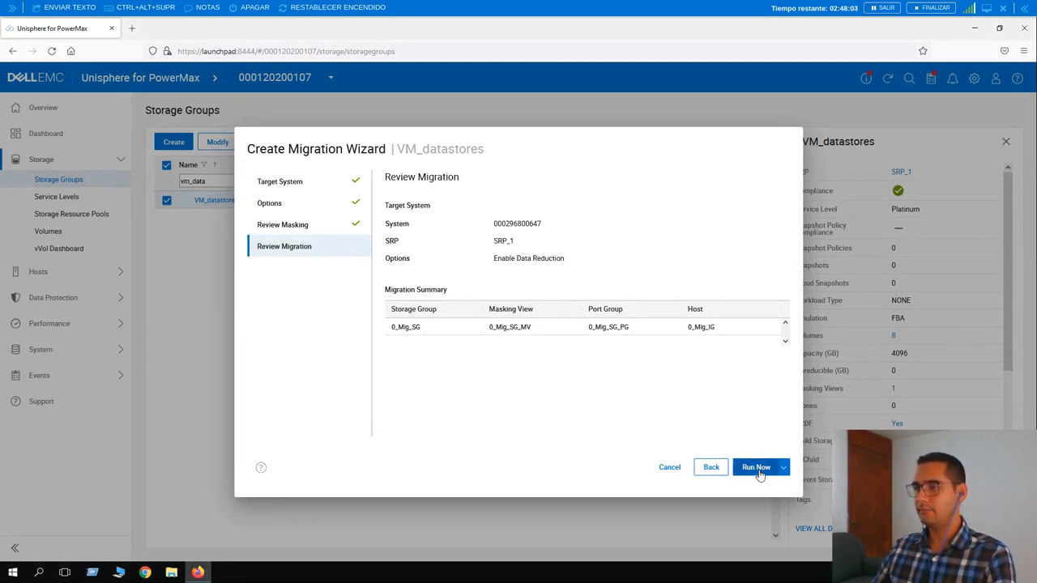
{"action": "left_click", "coordinate": [754, 466]}
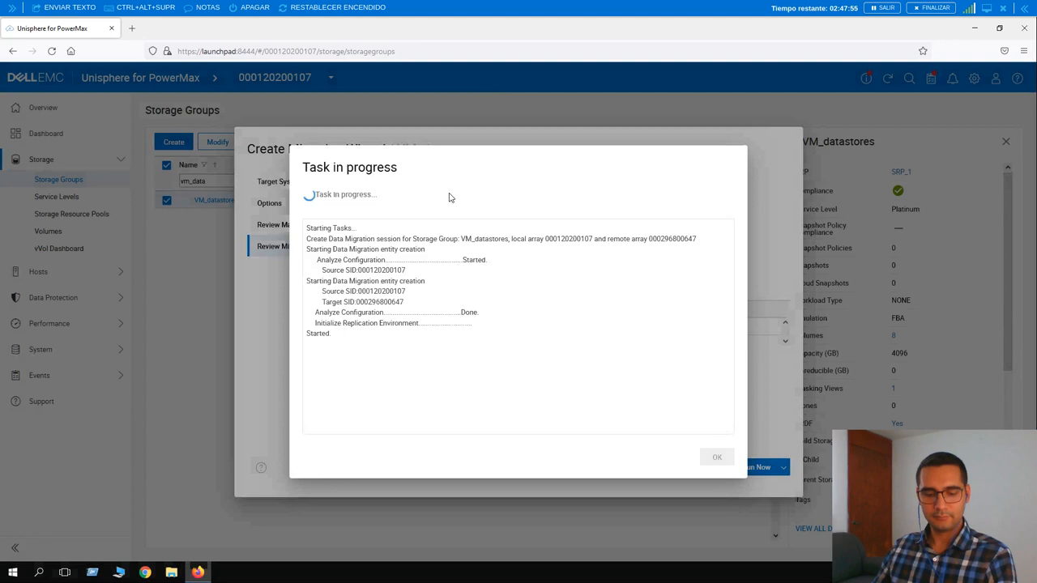
{"action": "mouse_move", "coordinate": [460, 204]}
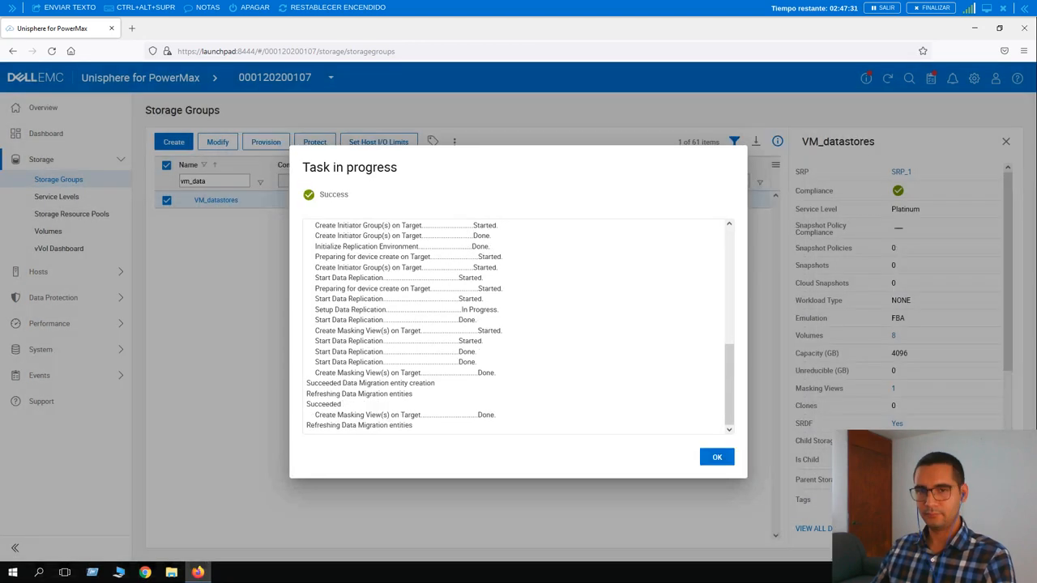
{"action": "mouse_move", "coordinate": [592, 401]}
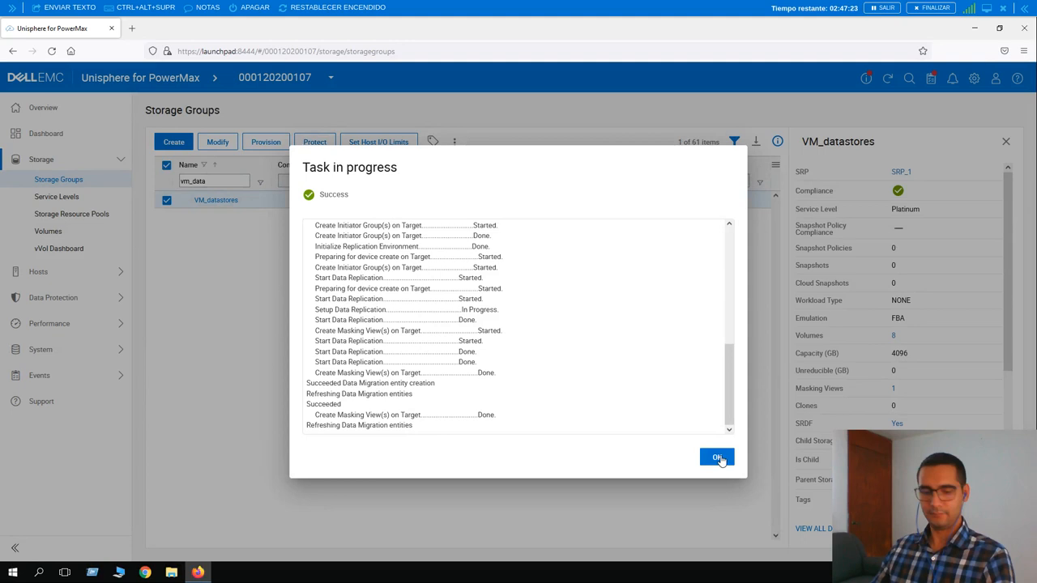
{"action": "left_click", "coordinate": [716, 457]}
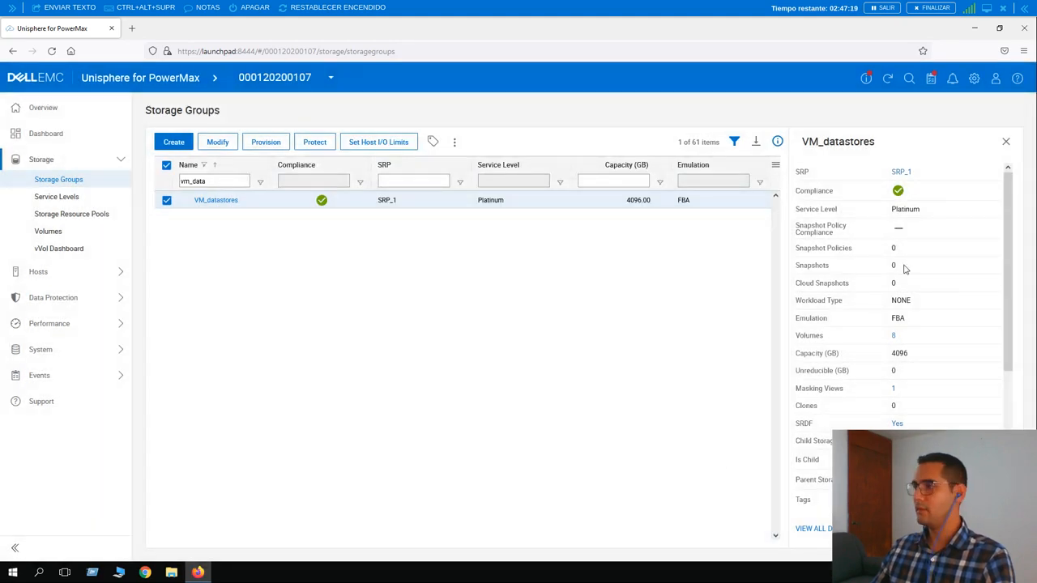
{"action": "mouse_move", "coordinate": [873, 325]}
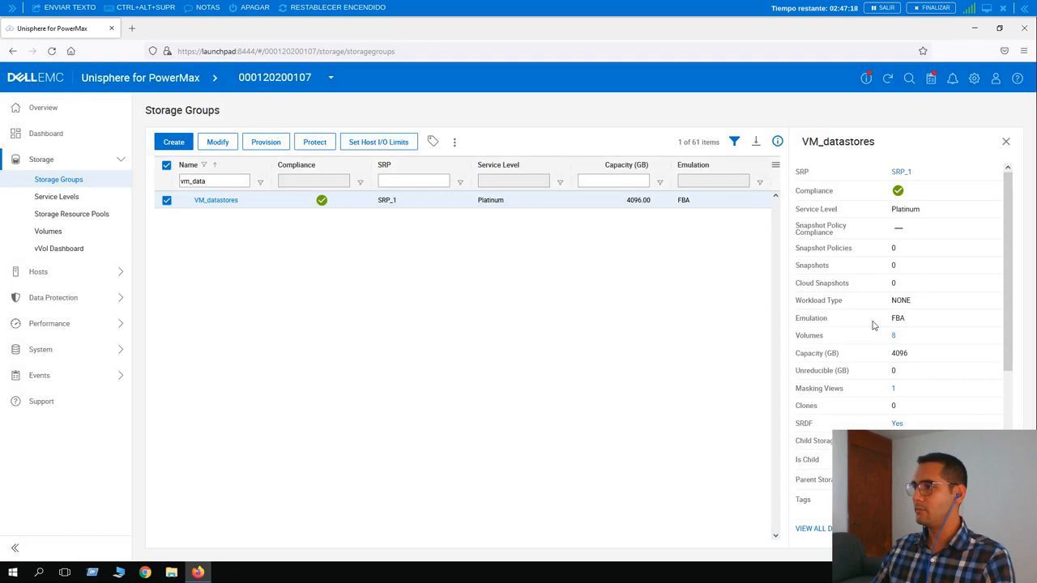
{"action": "scroll", "scroll_direction": "down", "scroll_amount": 3}
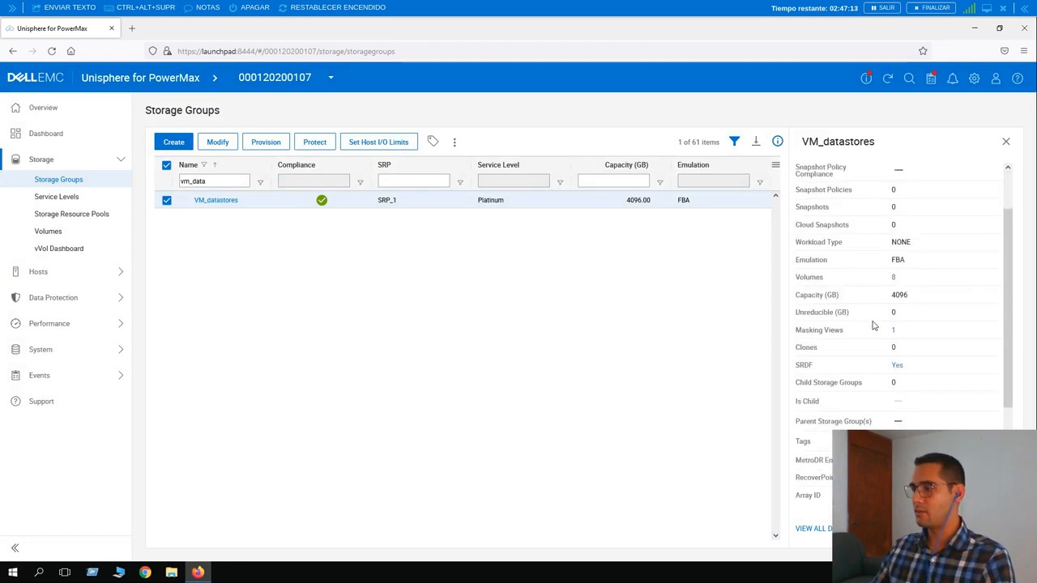
{"action": "scroll", "scroll_direction": "down", "scroll_amount": 3}
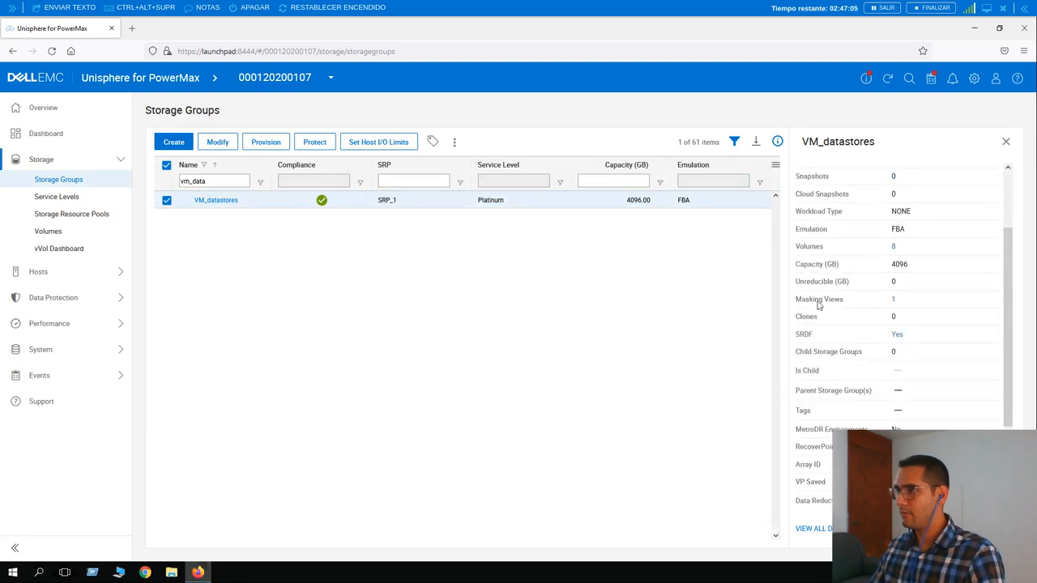
{"action": "mouse_move", "coordinate": [896, 302]}
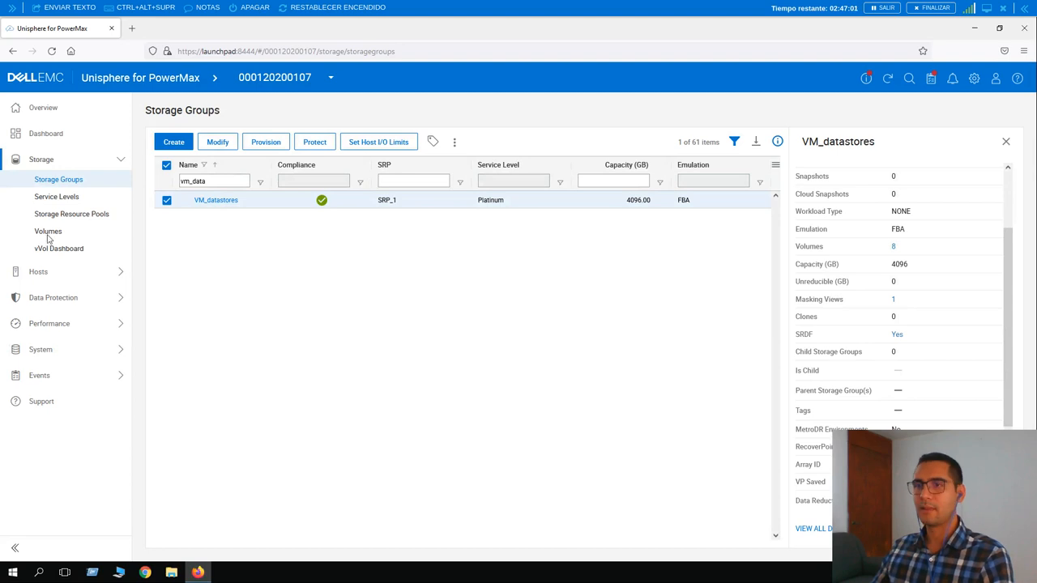
{"action": "mouse_move", "coordinate": [120, 300]}
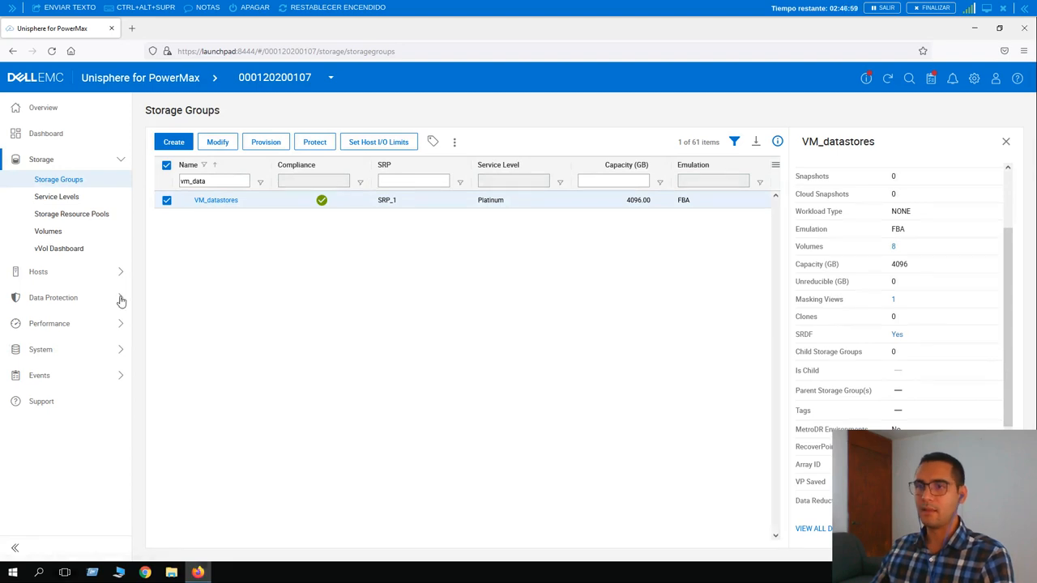
- Open Data Protection > Migrations and select the synchronized VM_datastores session
{"action": "left_click", "coordinate": [52, 297]}
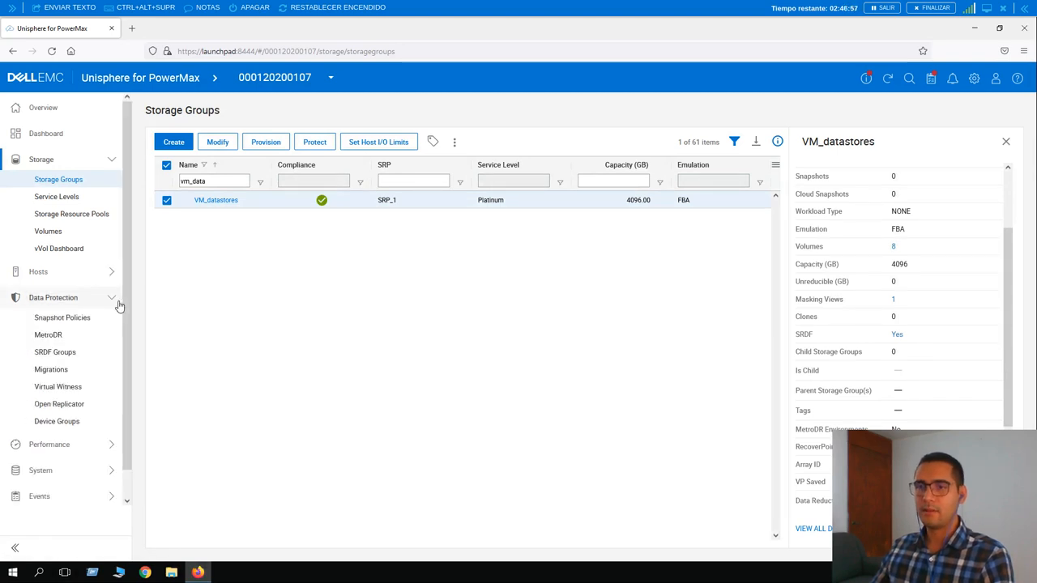
{"action": "mouse_move", "coordinate": [83, 306]}
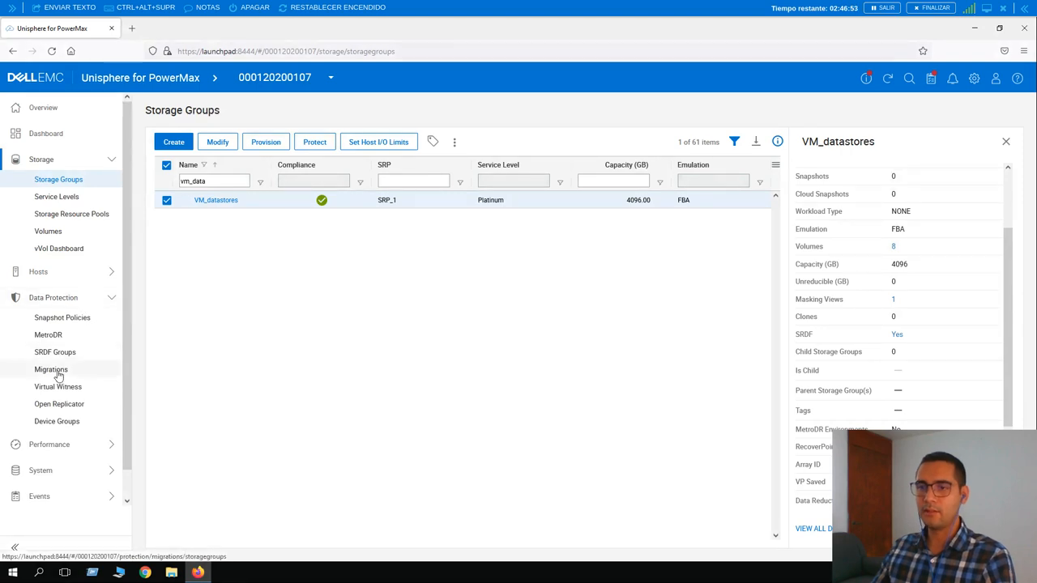
{"action": "left_click", "coordinate": [50, 369]}
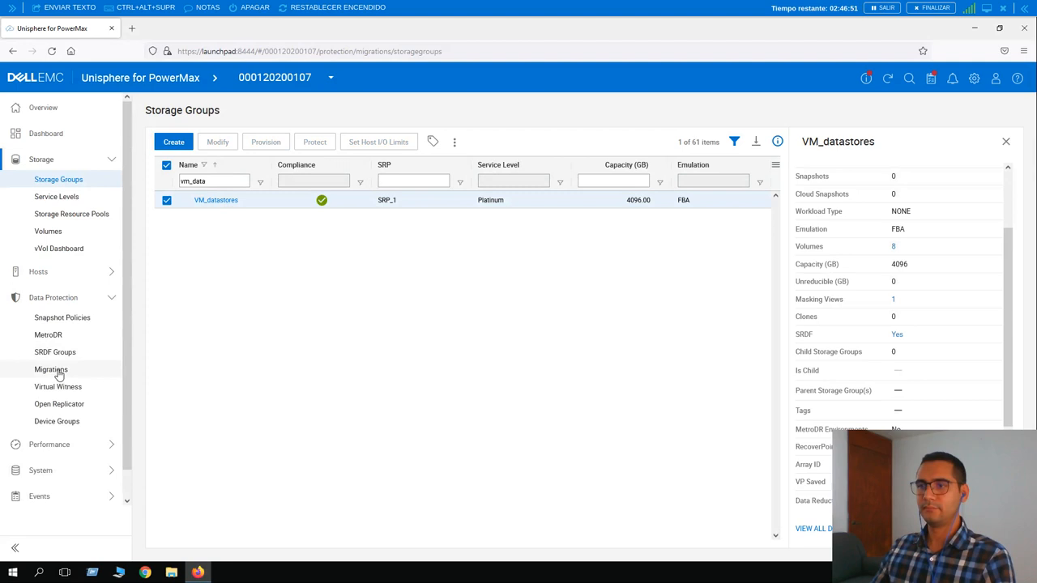
{"action": "left_click", "coordinate": [51, 370]}
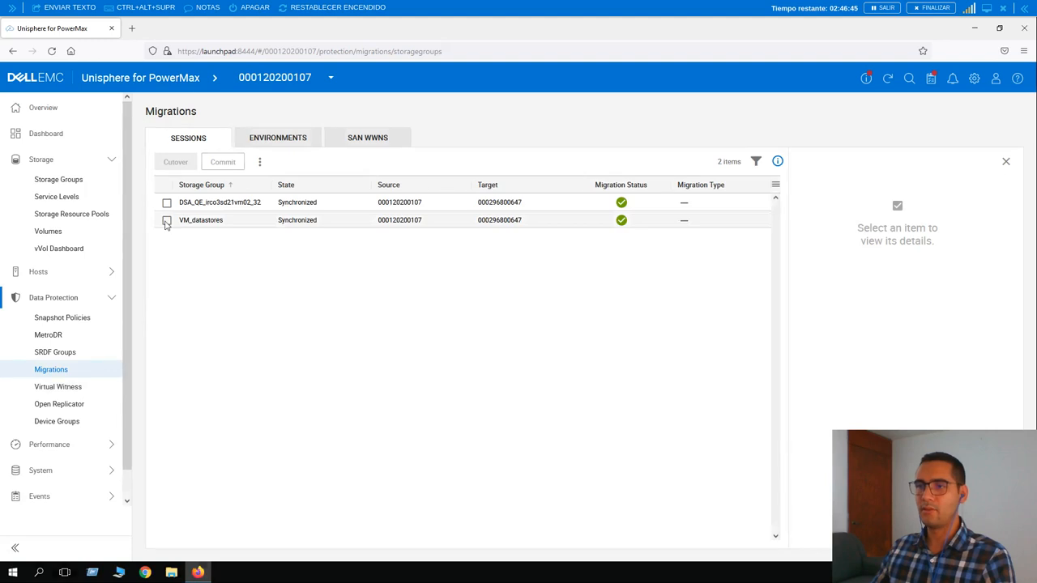
{"action": "left_click", "coordinate": [166, 220]}
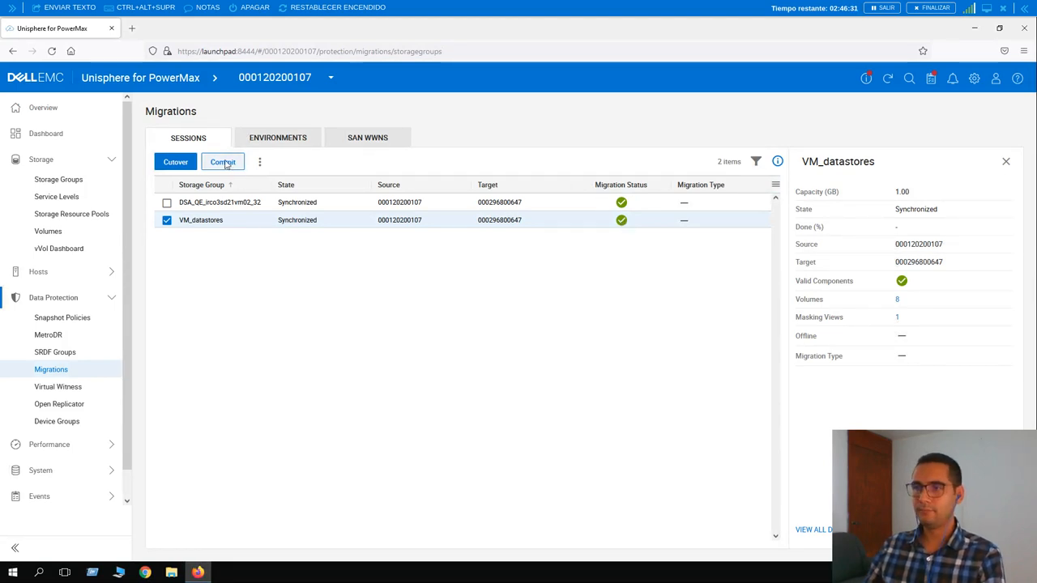
- Commit the VM_datastores migration and run the commit immediately
{"action": "left_click", "coordinate": [222, 161]}
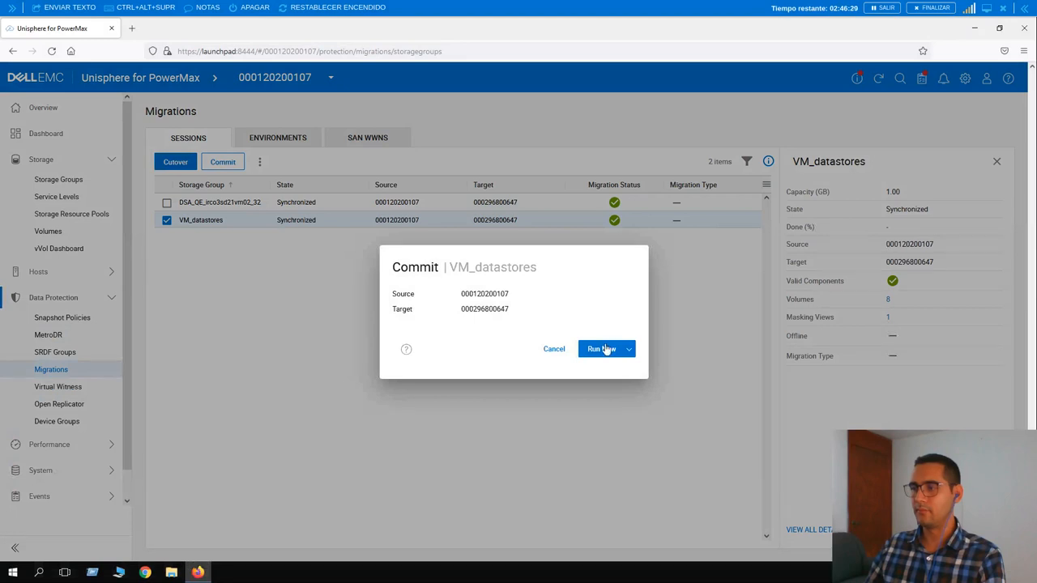
{"action": "left_click", "coordinate": [599, 349]}
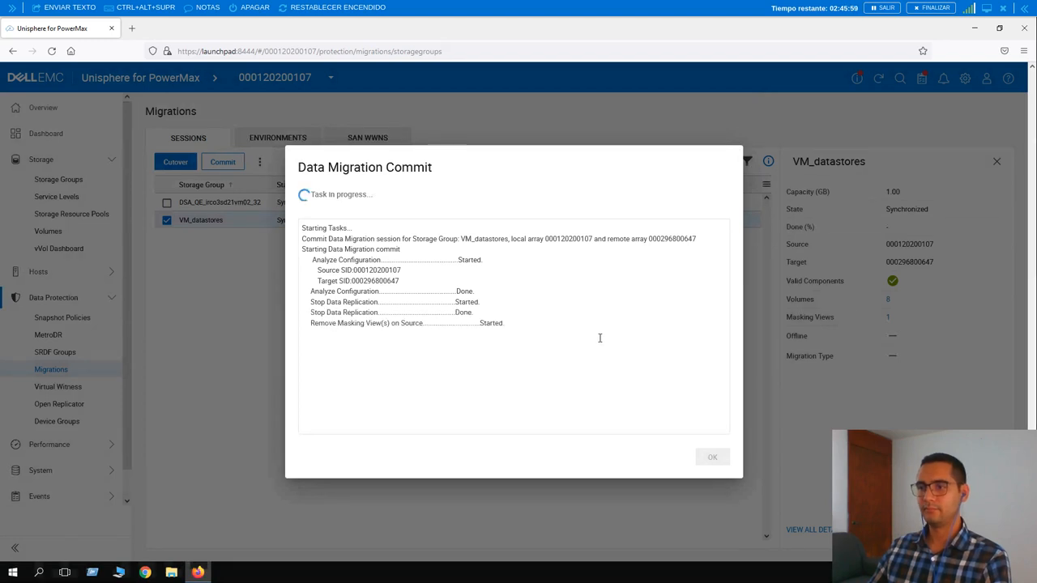
{"action": "mouse_move", "coordinate": [225, 284]}
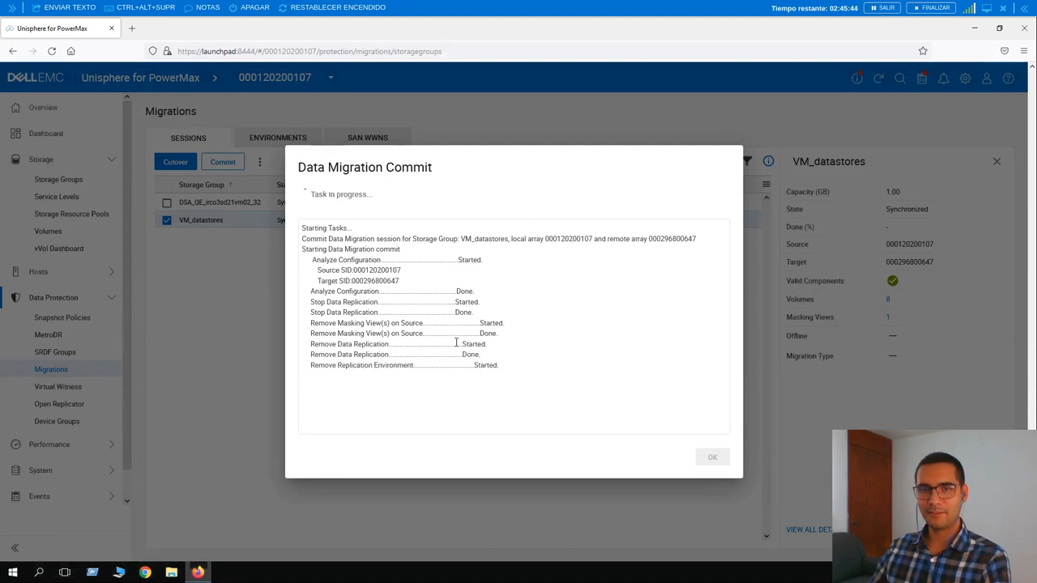
{"action": "mouse_move", "coordinate": [559, 353]}
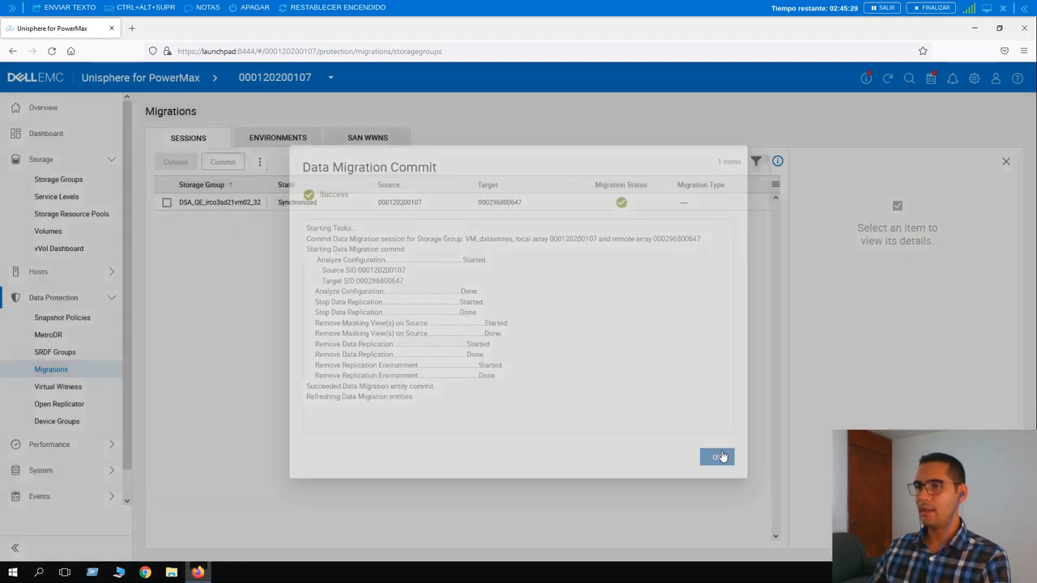
- Dismiss the commit task results and return to the Storage Groups list
{"action": "left_click", "coordinate": [717, 457]}
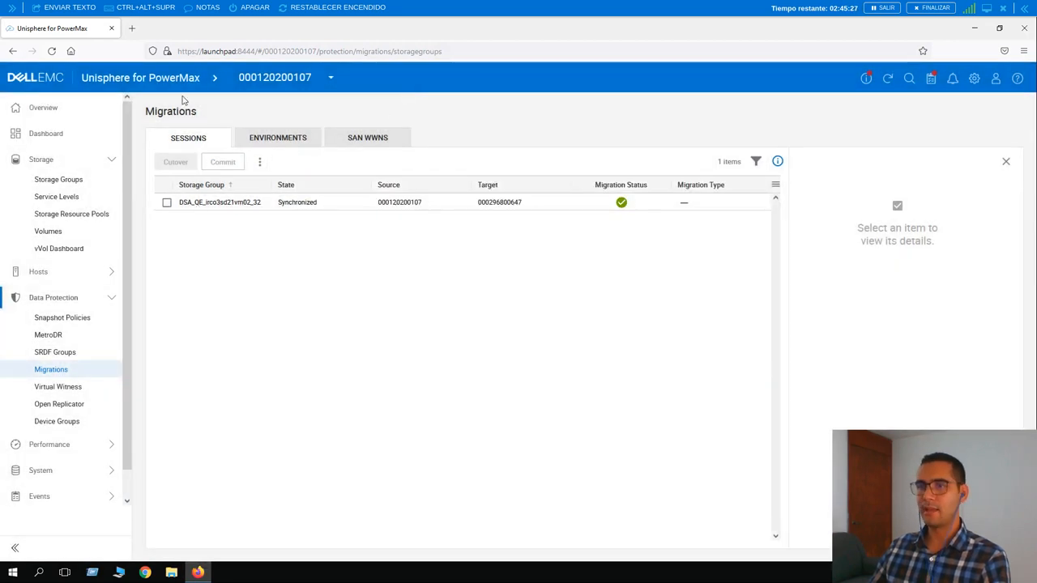
{"action": "mouse_move", "coordinate": [204, 289]}
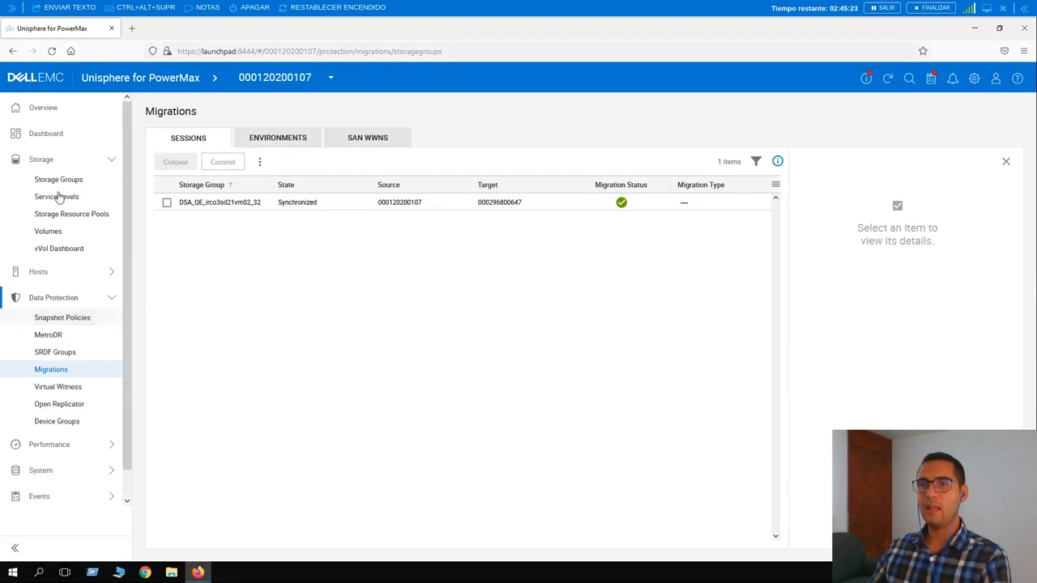
{"action": "left_click", "coordinate": [58, 179]}
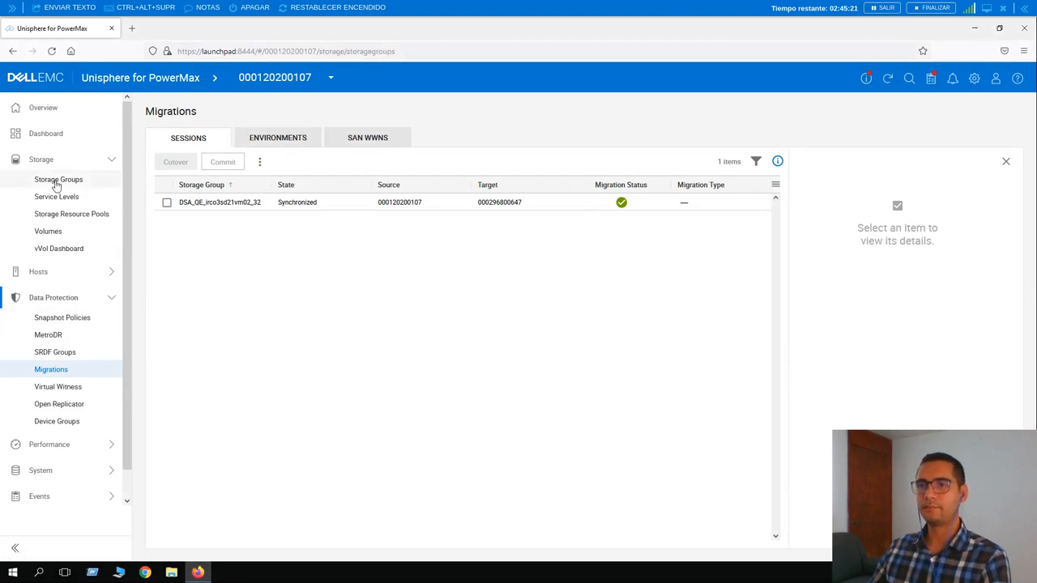
{"action": "left_click", "coordinate": [57, 179]}
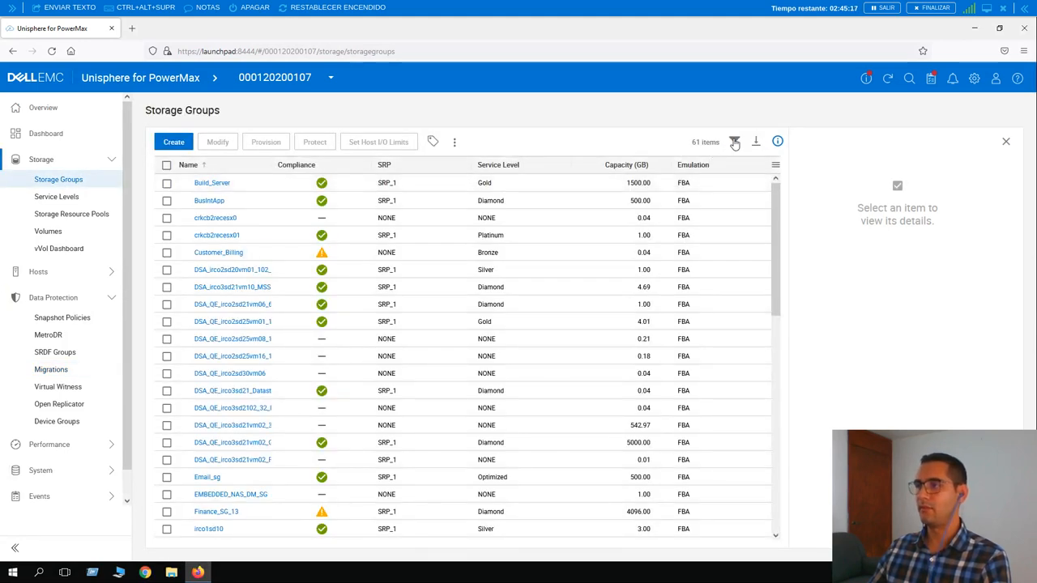
- Filter storage groups by 'vm_dat' and review VM_datastores details for 0 masking views
{"action": "left_click", "coordinate": [734, 141]}
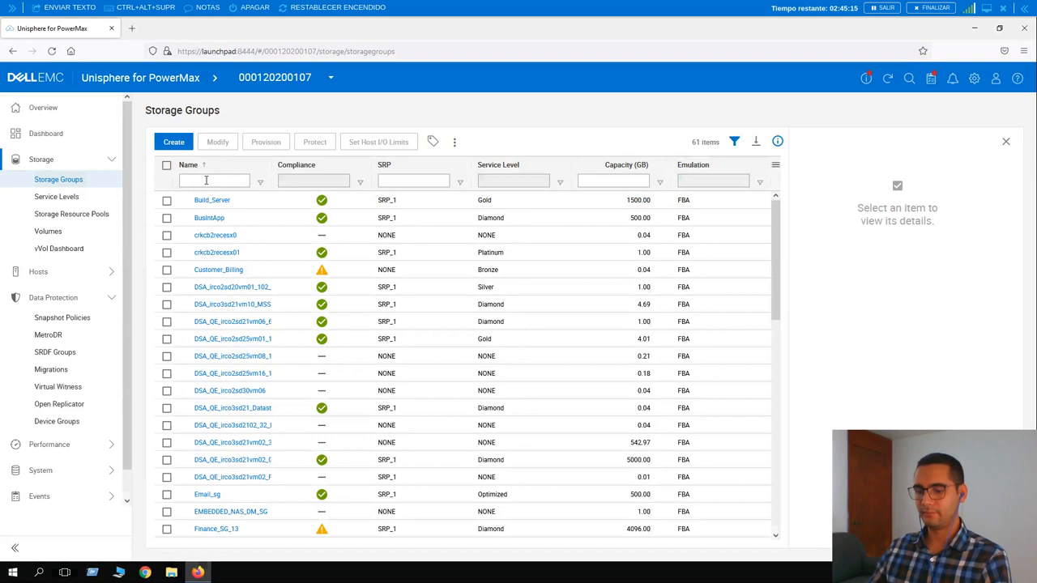
{"action": "type", "text": "vm_data"}
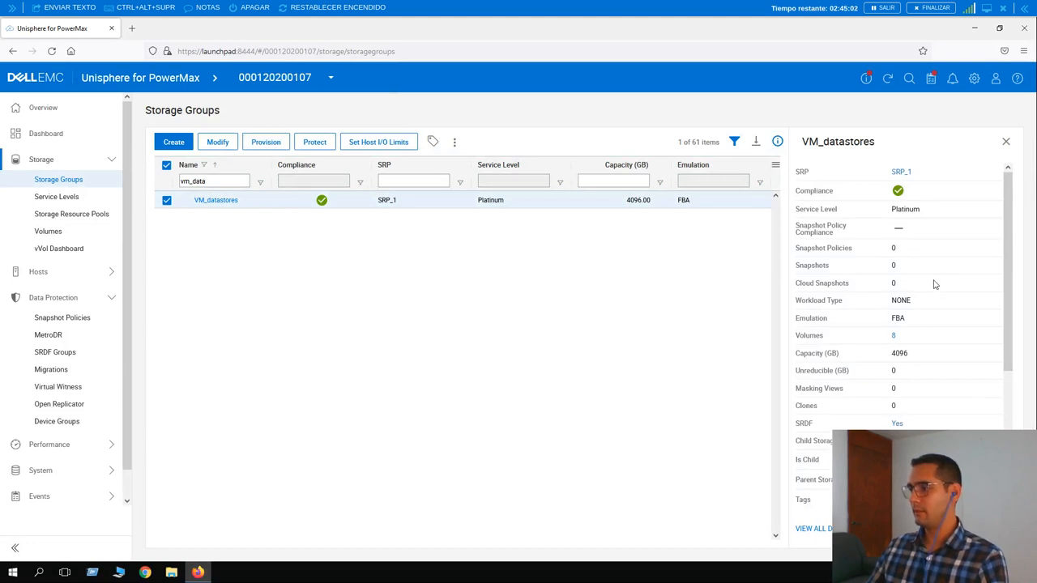
{"action": "scroll", "scroll_direction": "down", "scroll_amount": 3}
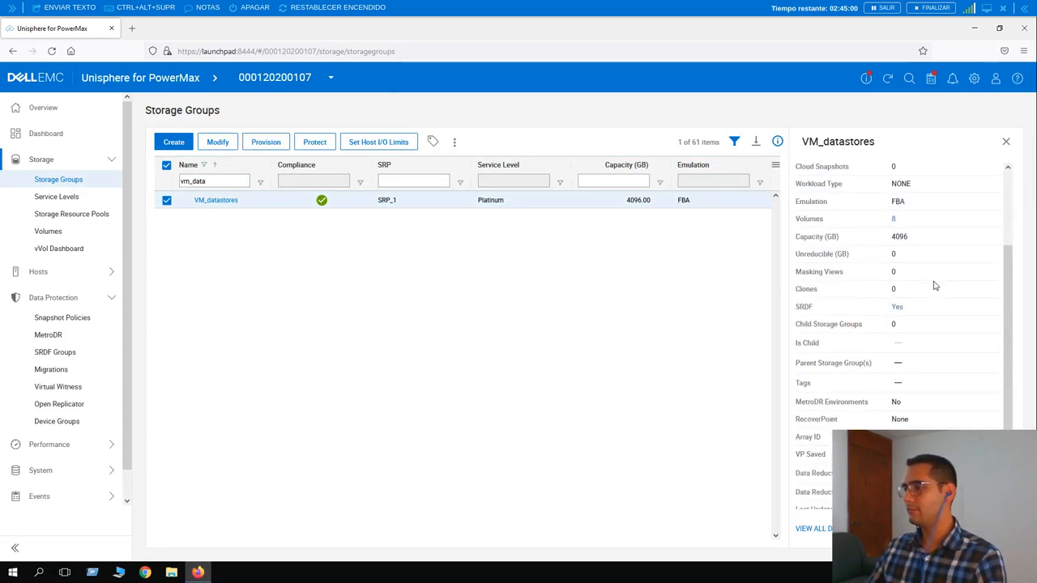
{"action": "scroll", "scroll_direction": "down", "scroll_amount": 3}
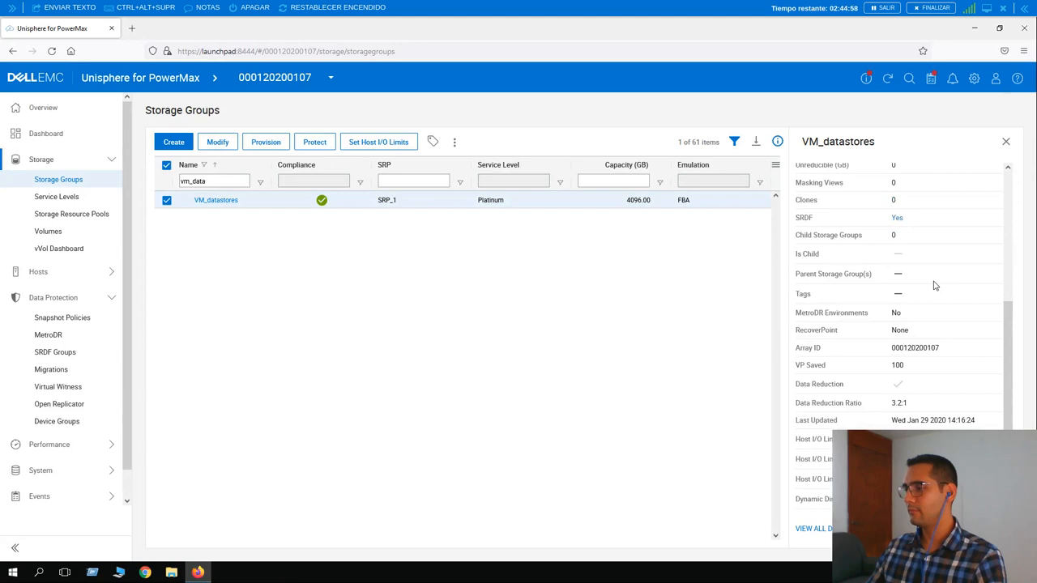